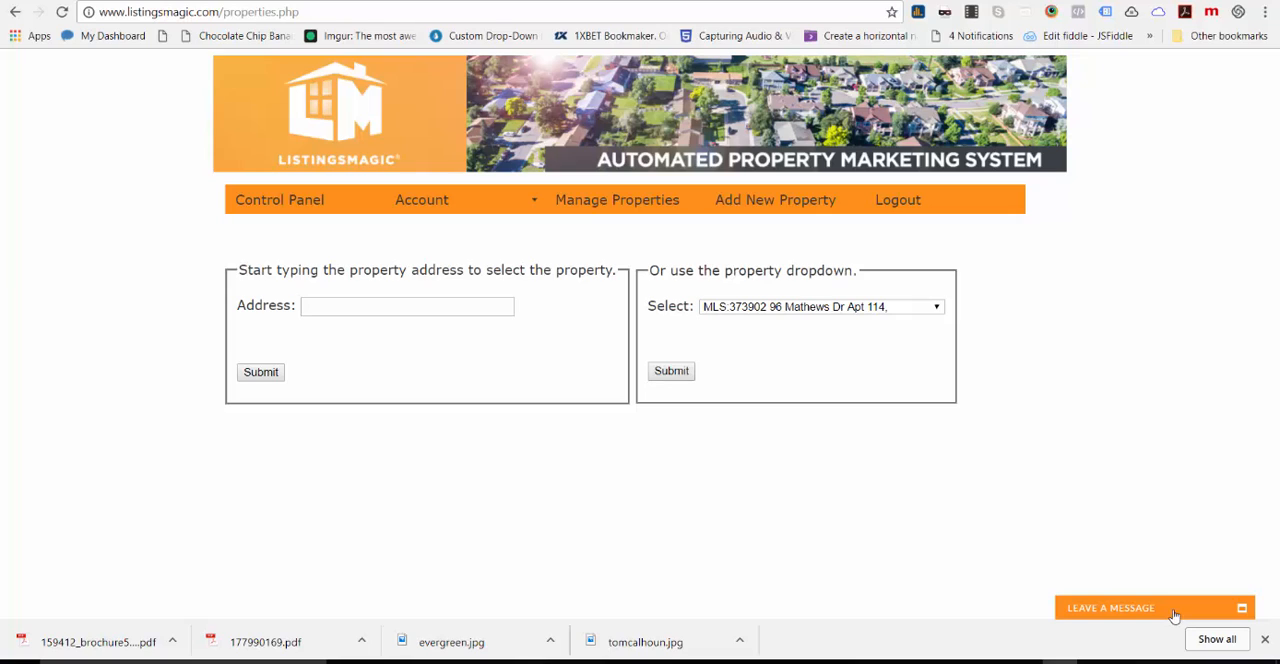
mouse_move(856, 438)
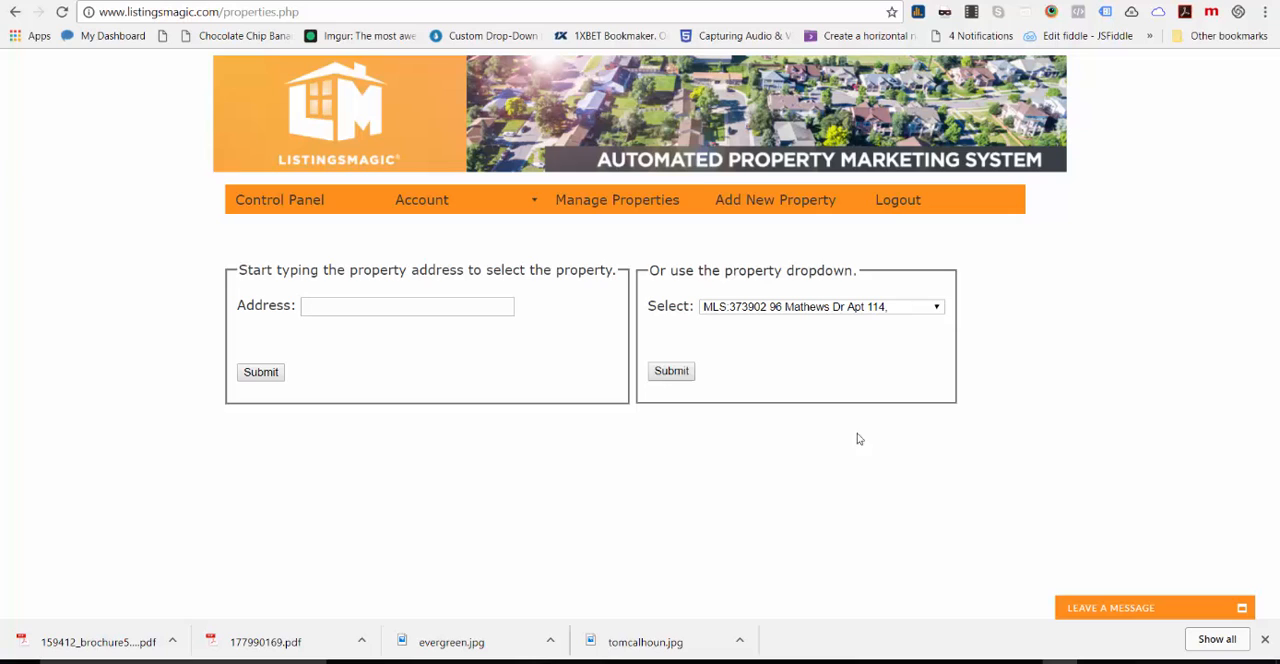
Step: Select the MLS:123456 301 Caribbean Road property and submit it
click(616, 199)
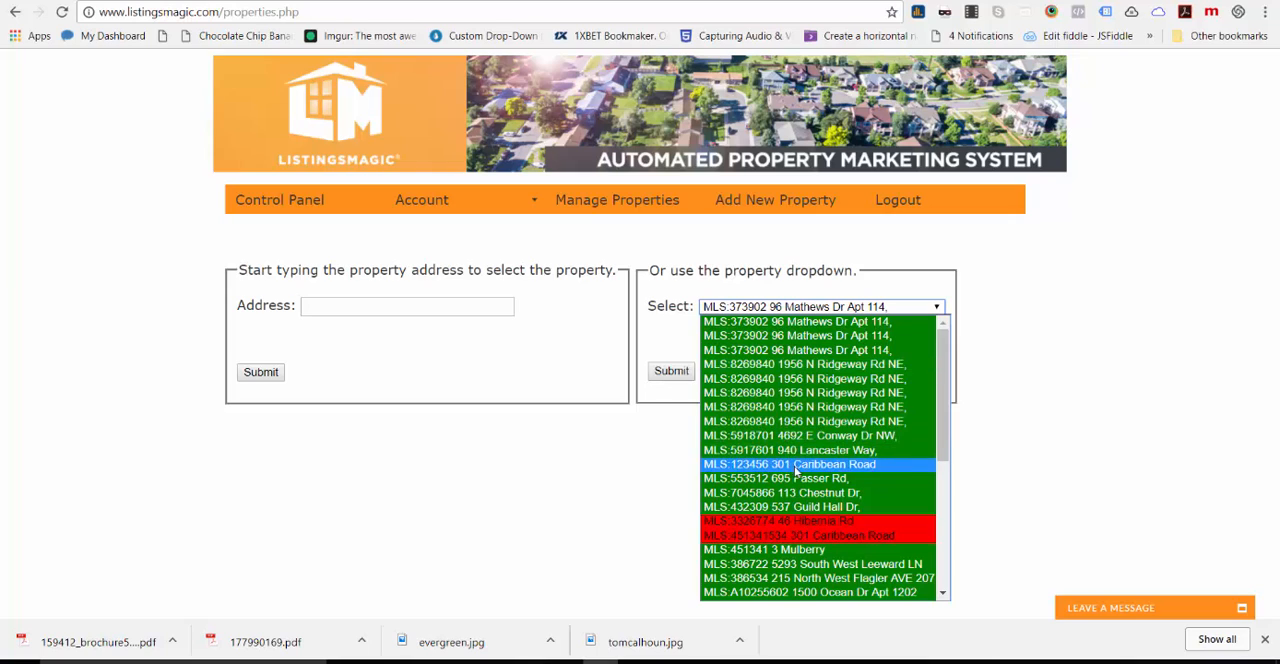
click(790, 464)
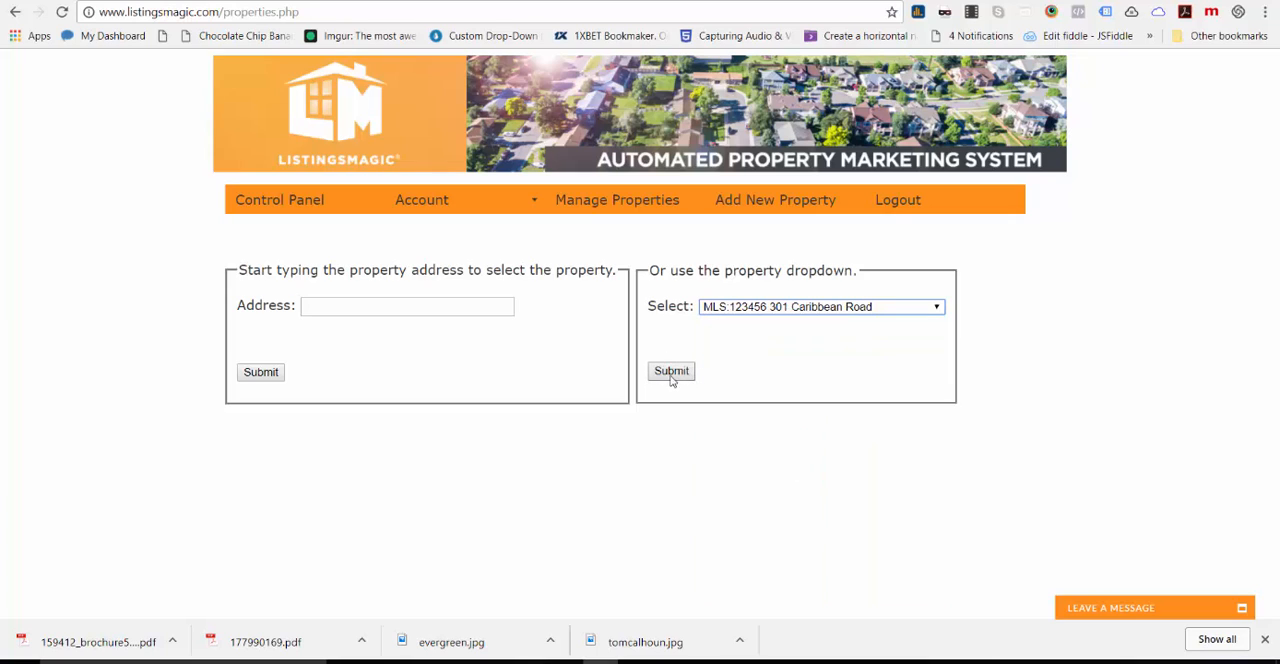
click(671, 371)
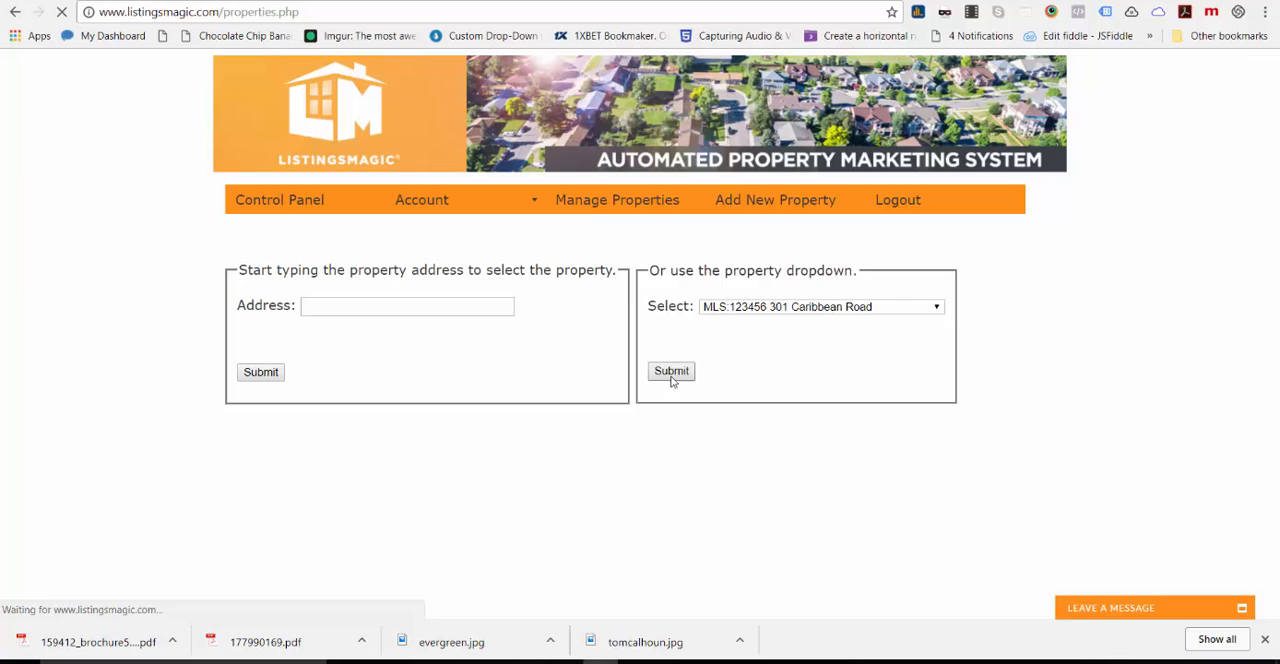
Step: Scroll down the 301 Caribbean Road page to the five brochure template options
click(671, 371)
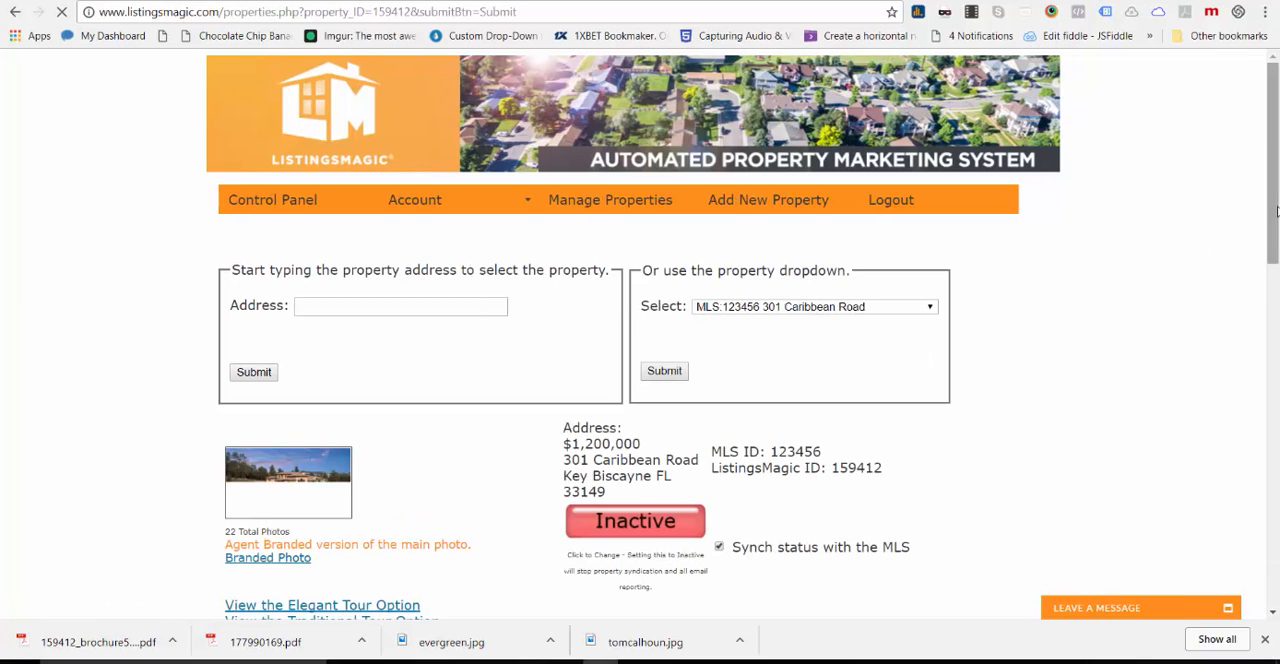
scroll(down, 3)
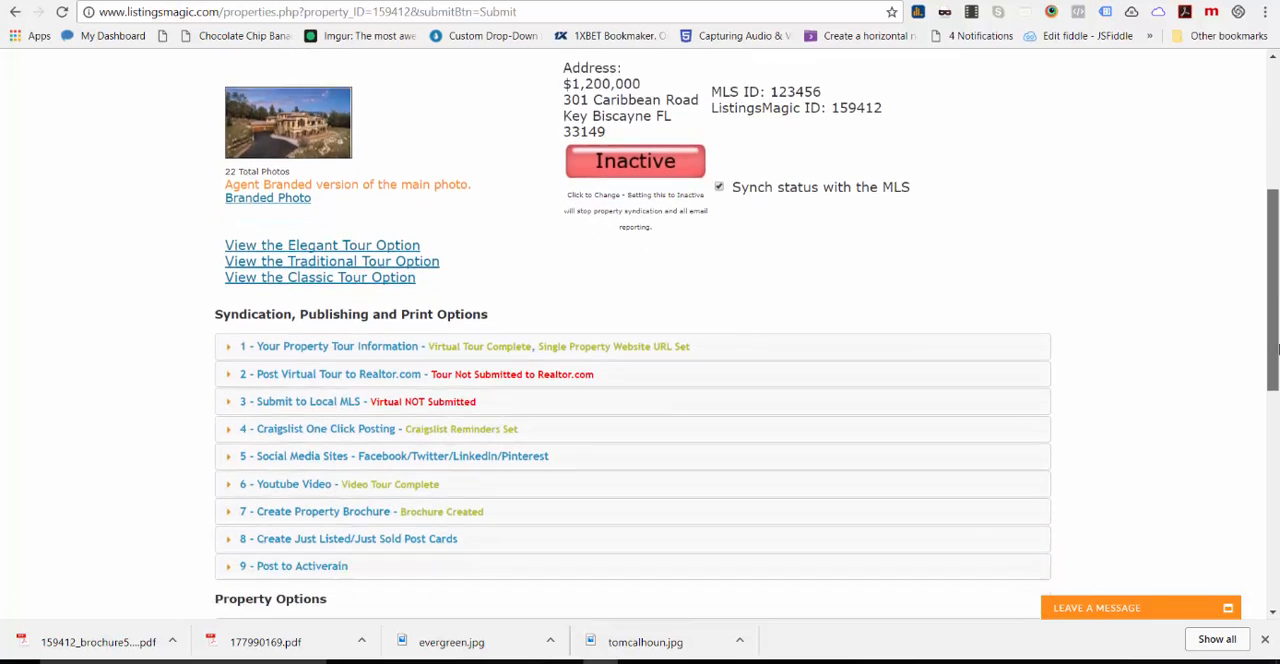
scroll(down, 3)
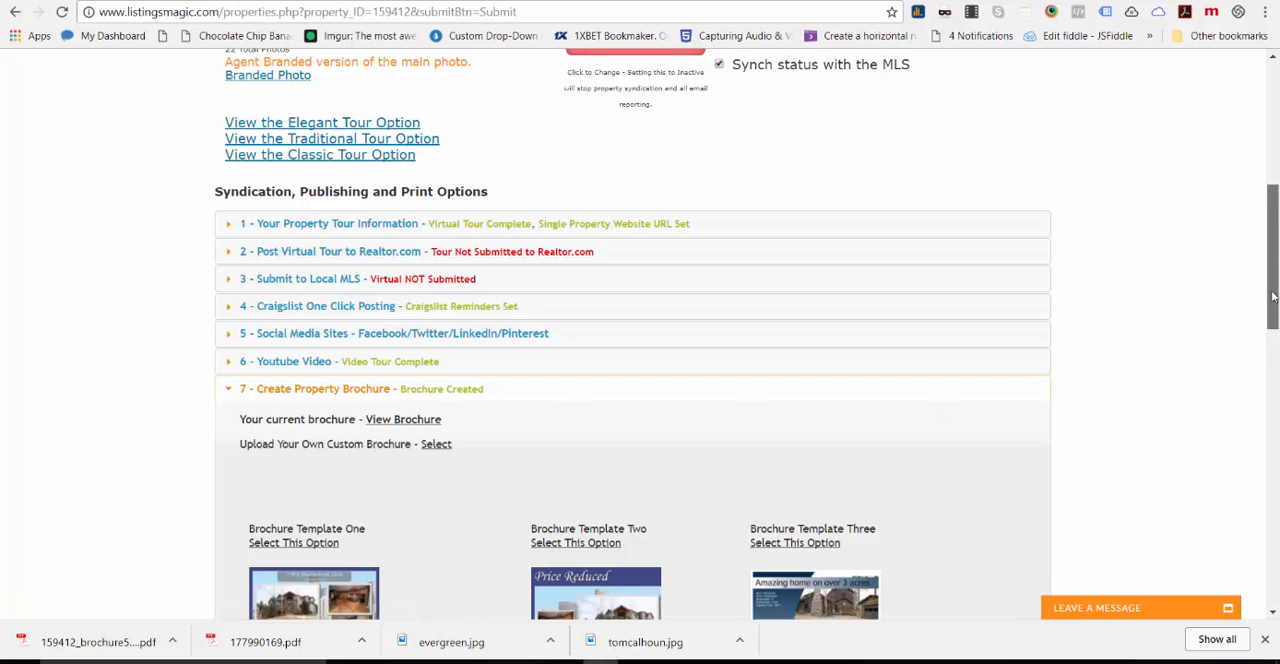
scroll(down, 3)
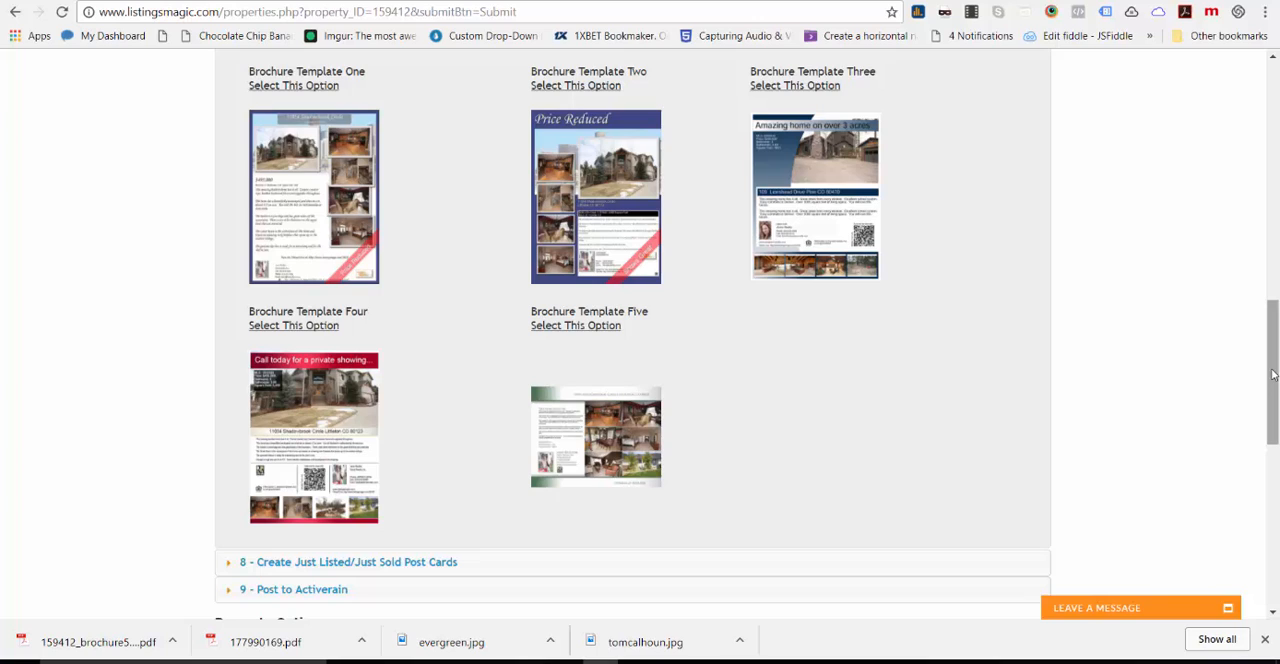
mouse_move(903, 281)
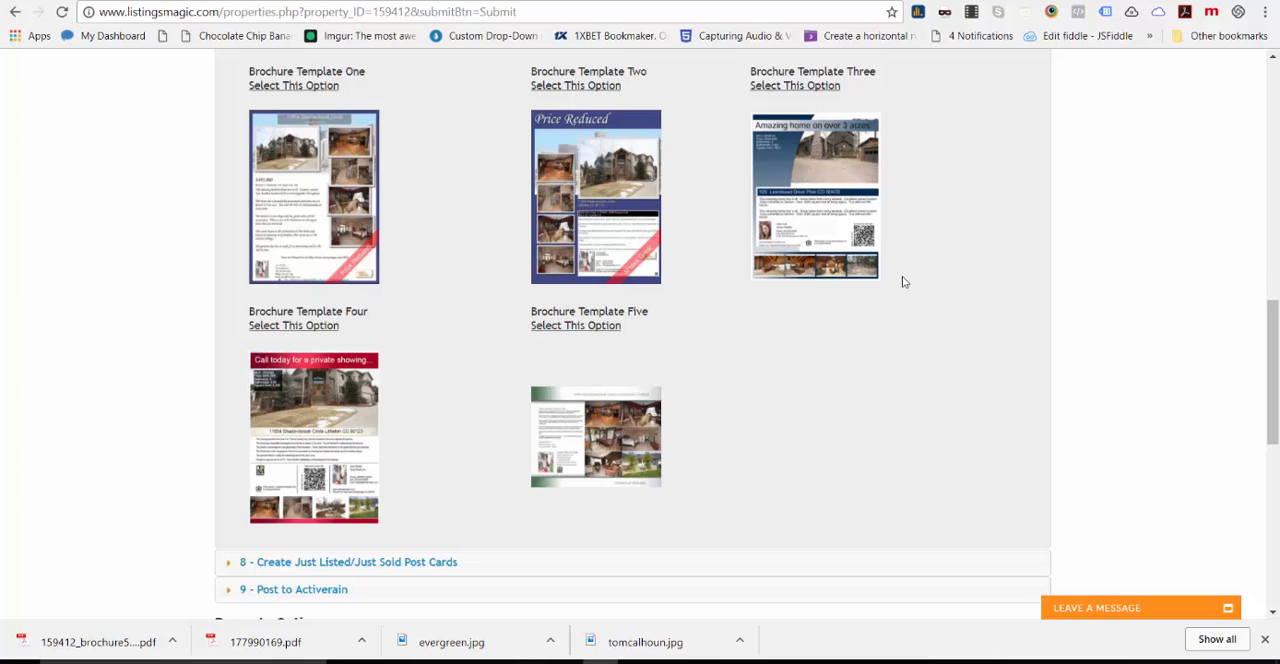
Step: Choose Brochure Template Four and look over its photo, headline and color settings
click(293, 325)
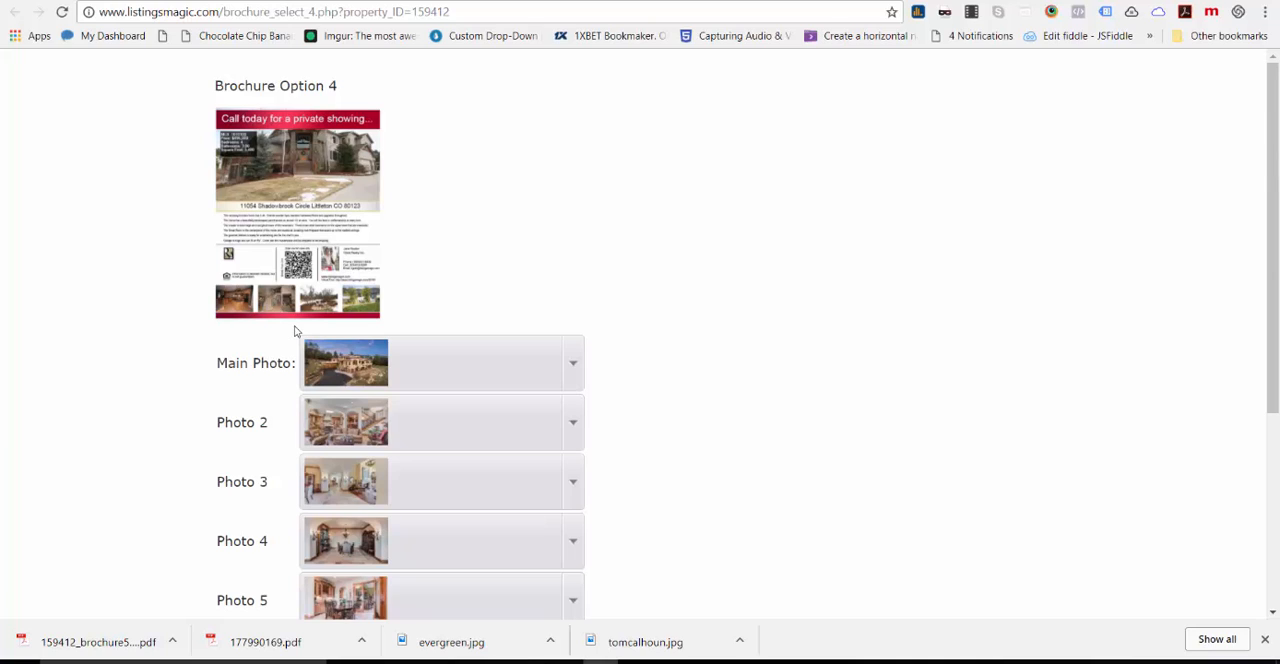
mouse_move(1002, 149)
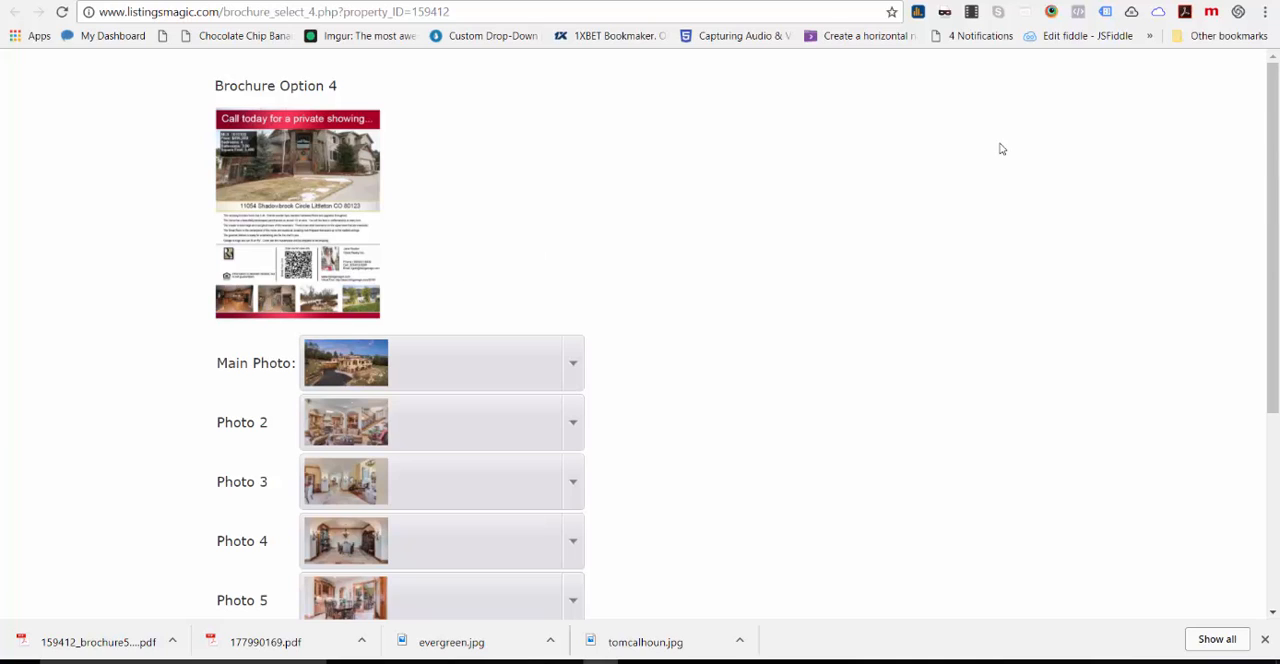
scroll(down, 3)
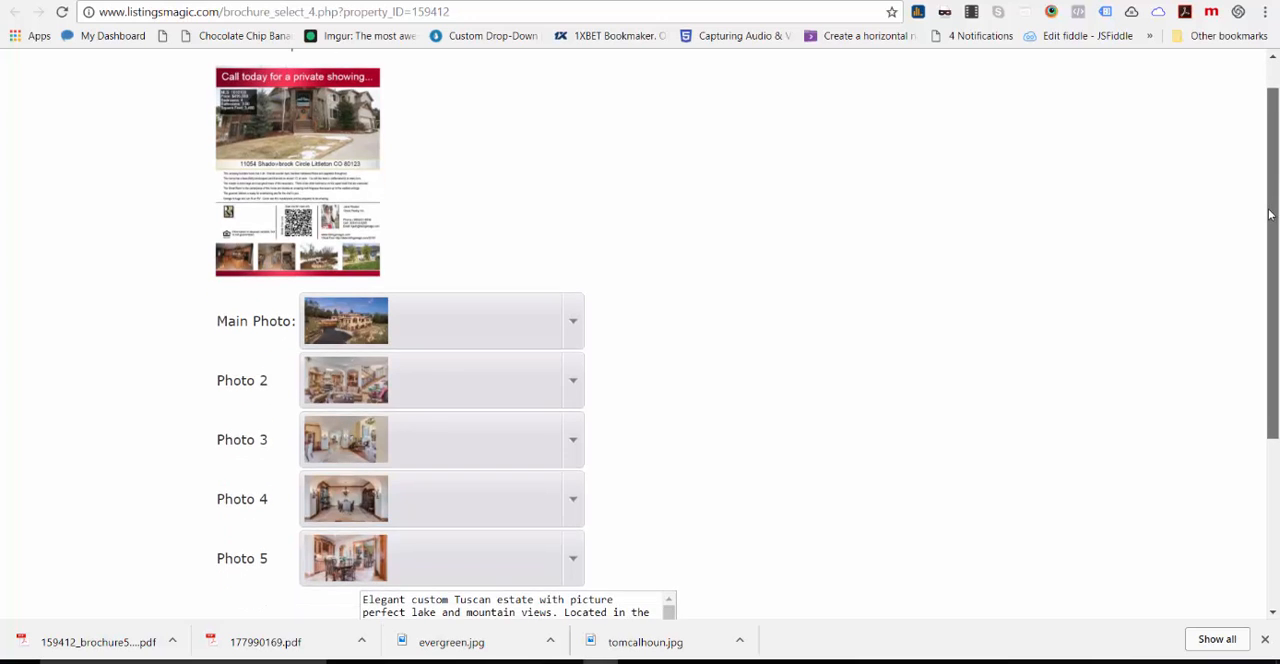
scroll(down, 3)
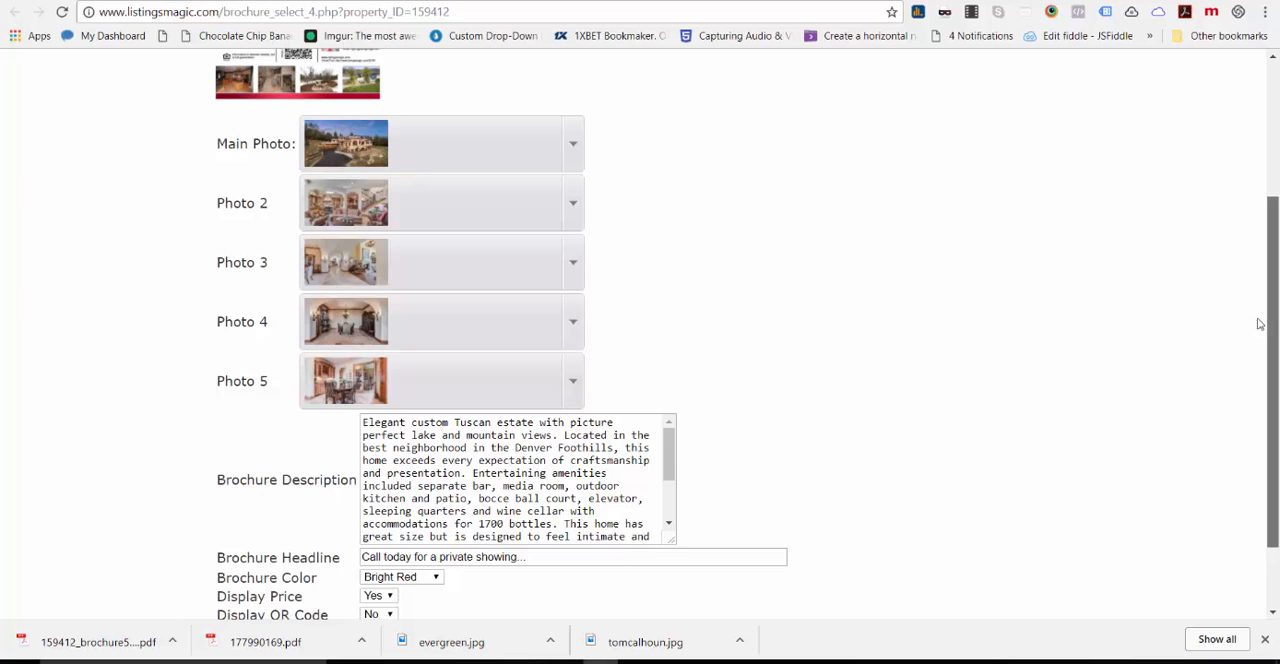
mouse_move(1273, 298)
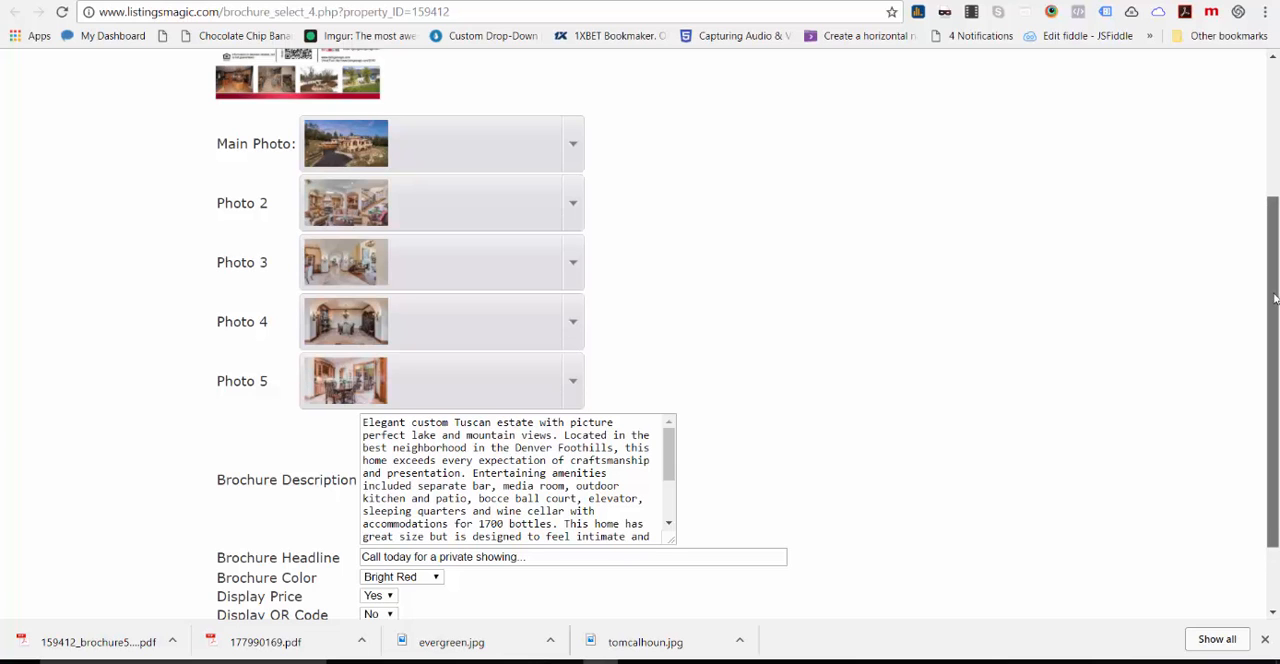
scroll(up, 3)
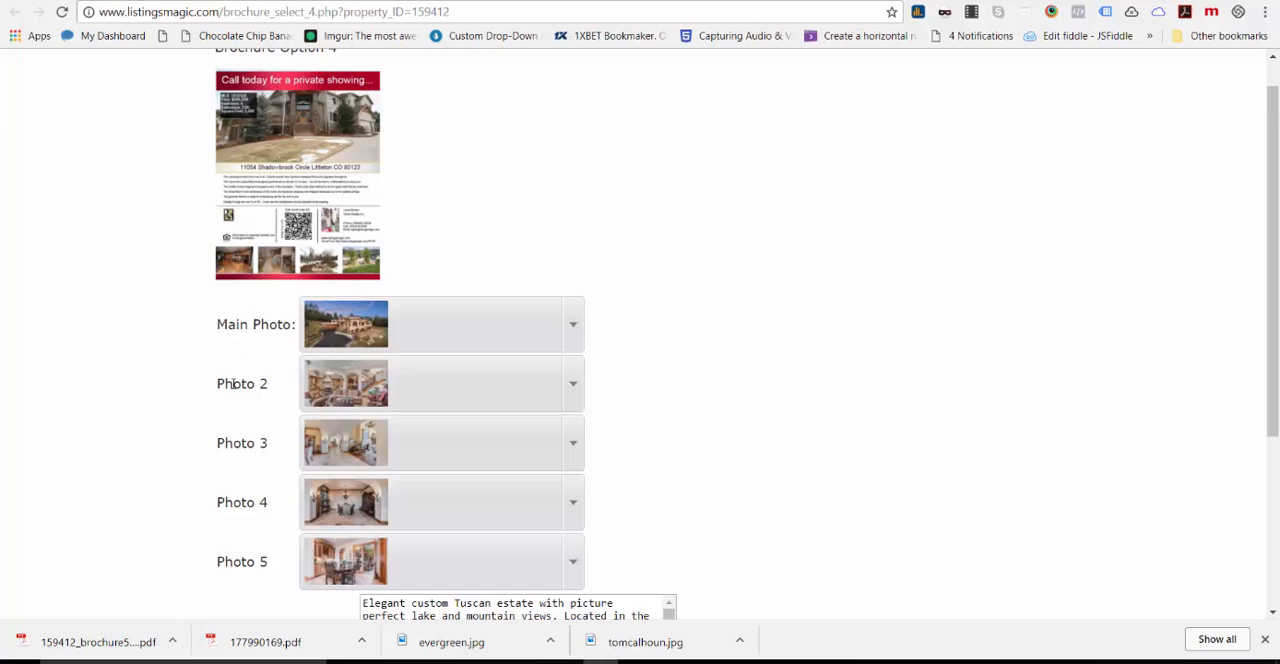
mouse_move(358, 198)
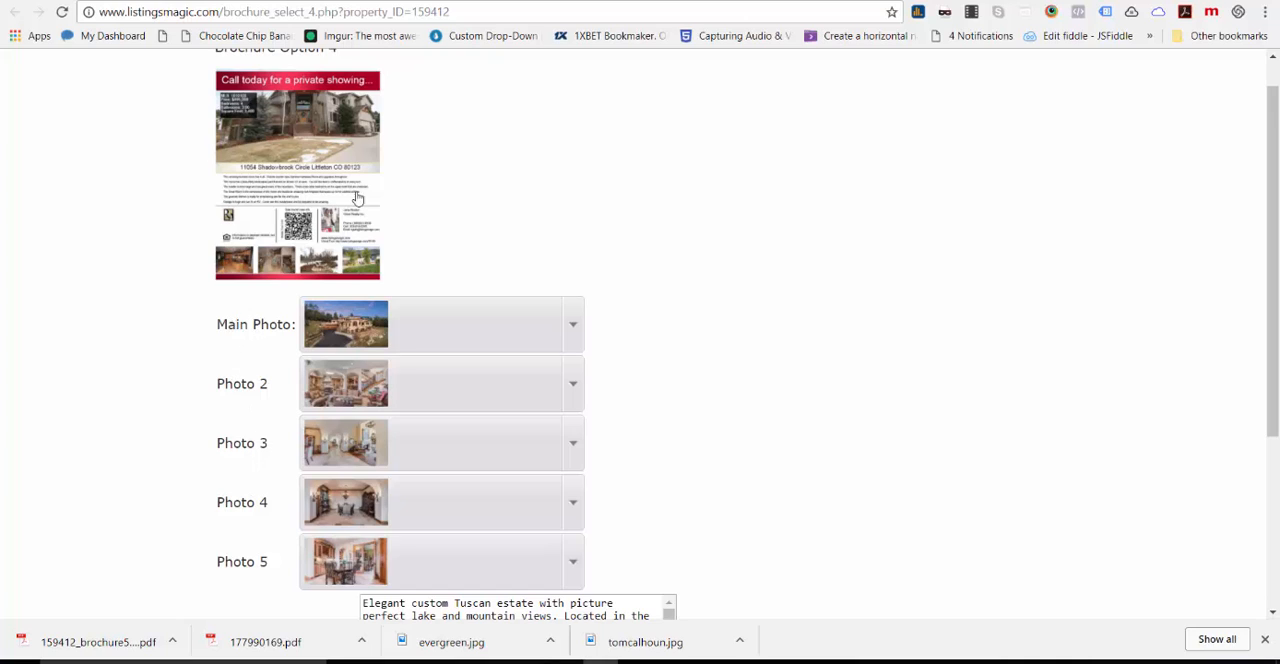
mouse_move(573, 330)
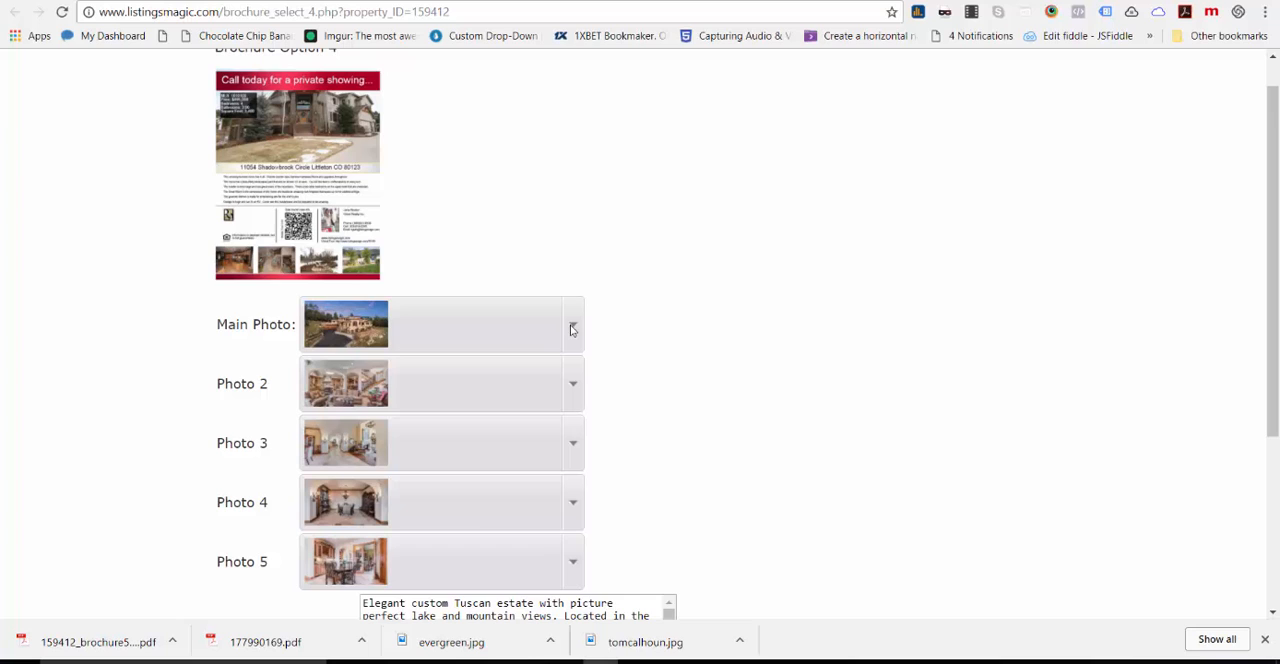
Step: Swap the main photo and Photo 2 for new exterior and interior pictures
click(573, 324)
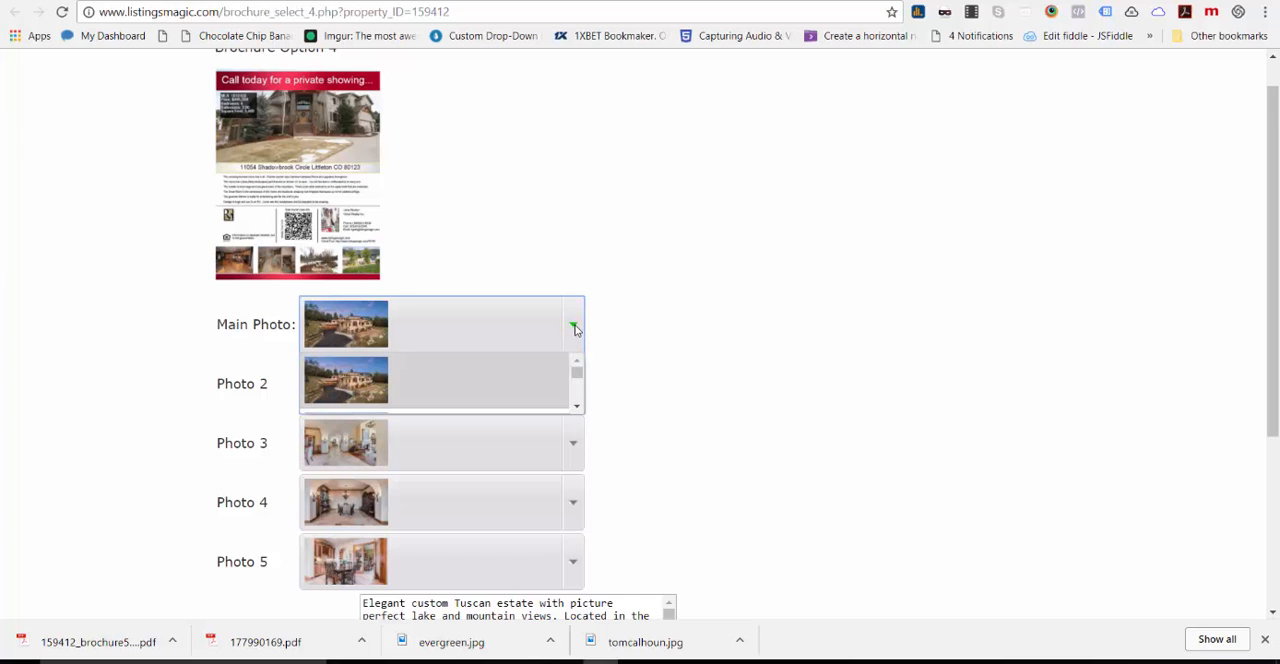
click(573, 328)
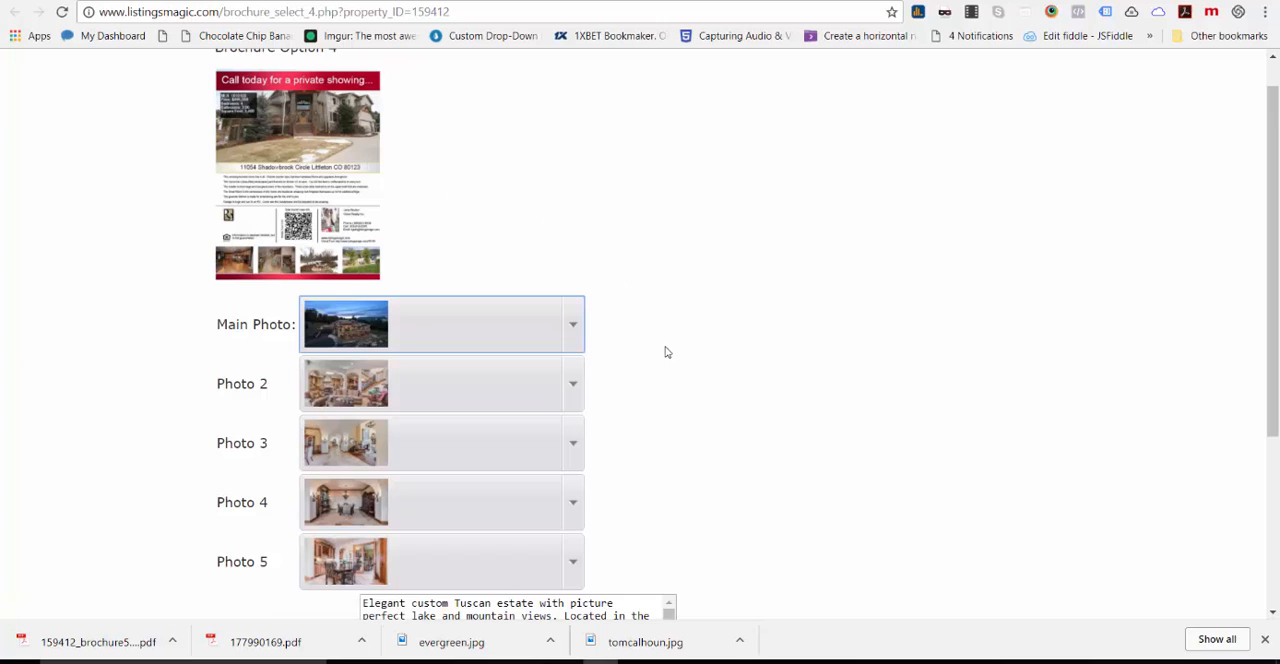
click(573, 383)
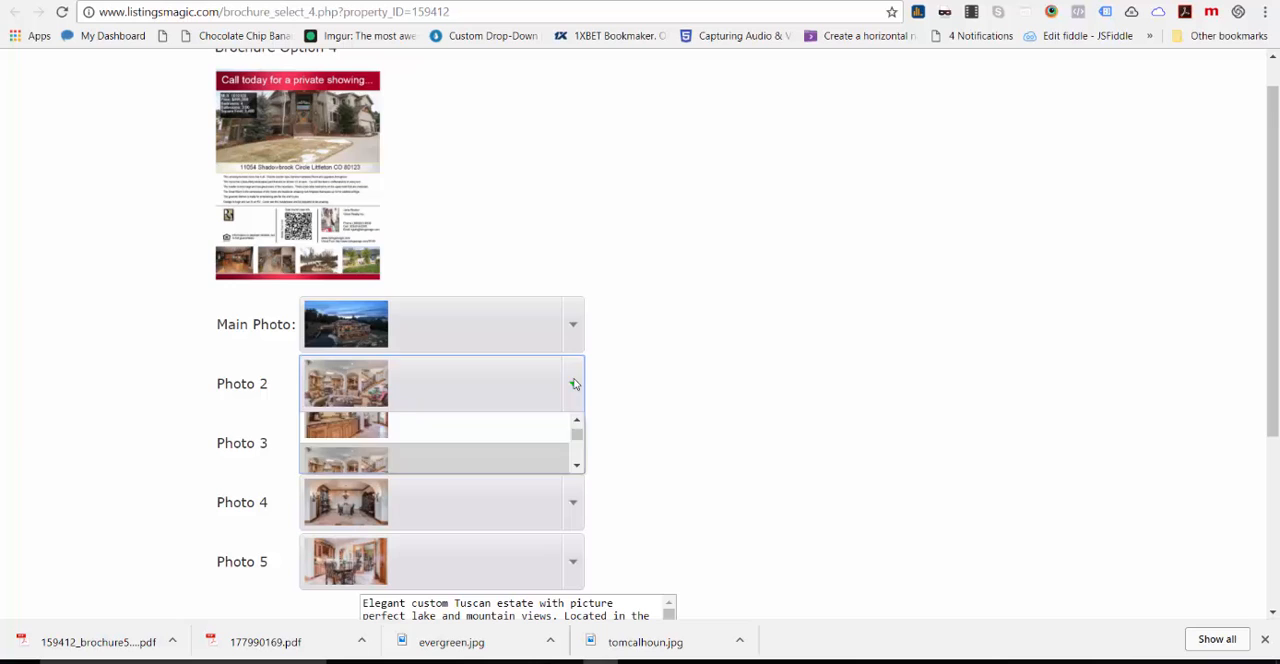
click(573, 383)
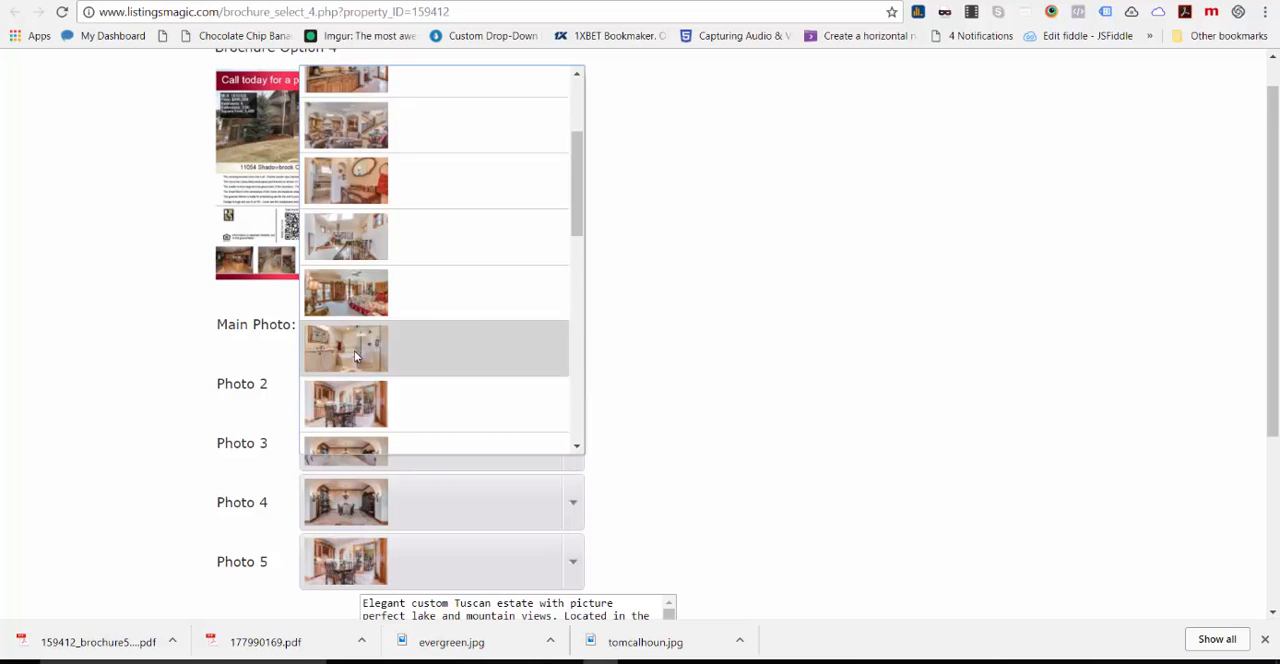
click(345, 348)
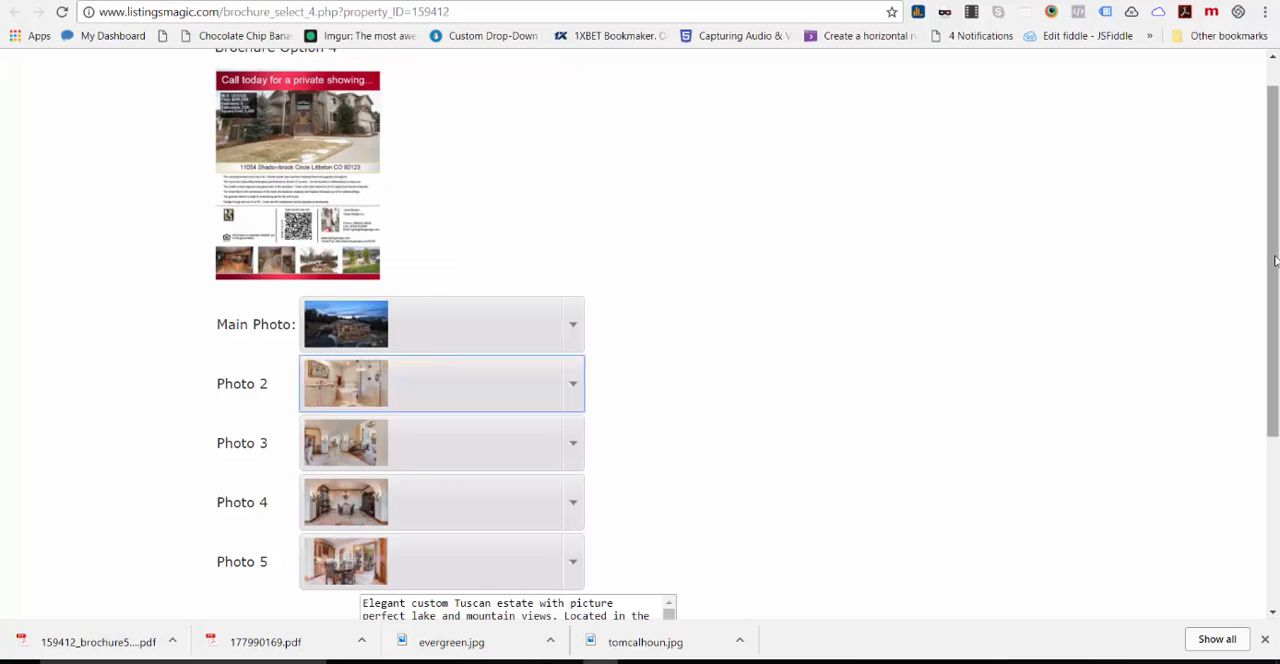
scroll(down, 3)
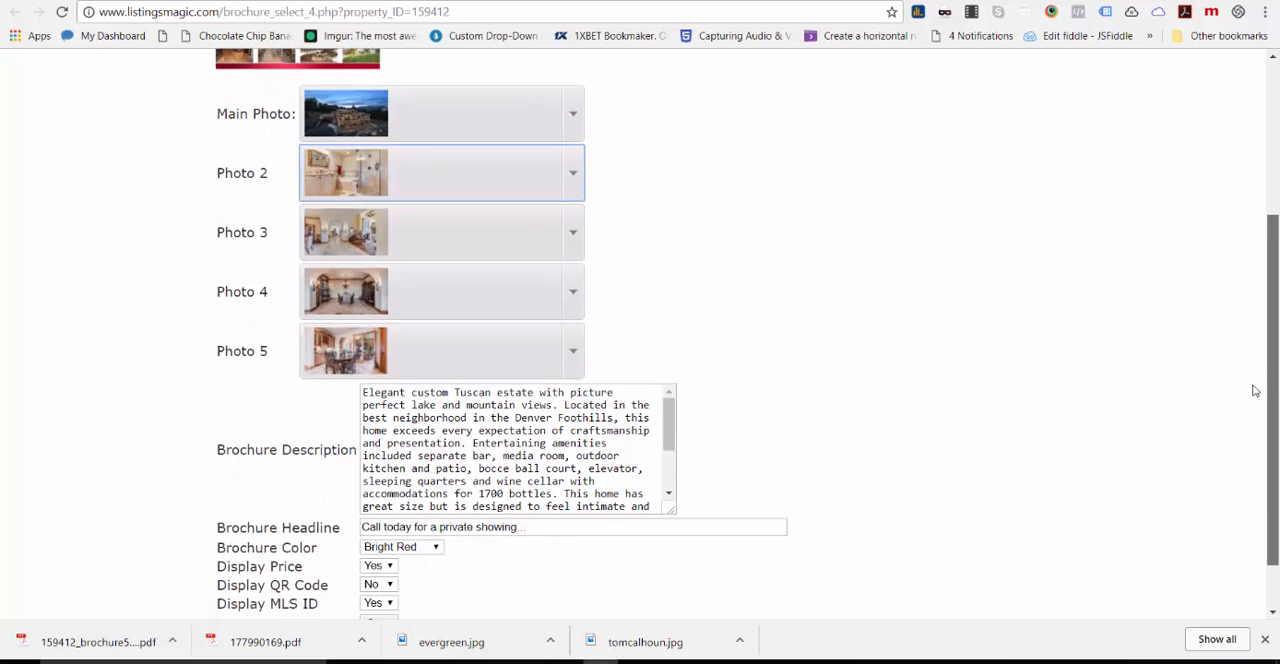
scroll(down, 3)
text(33)
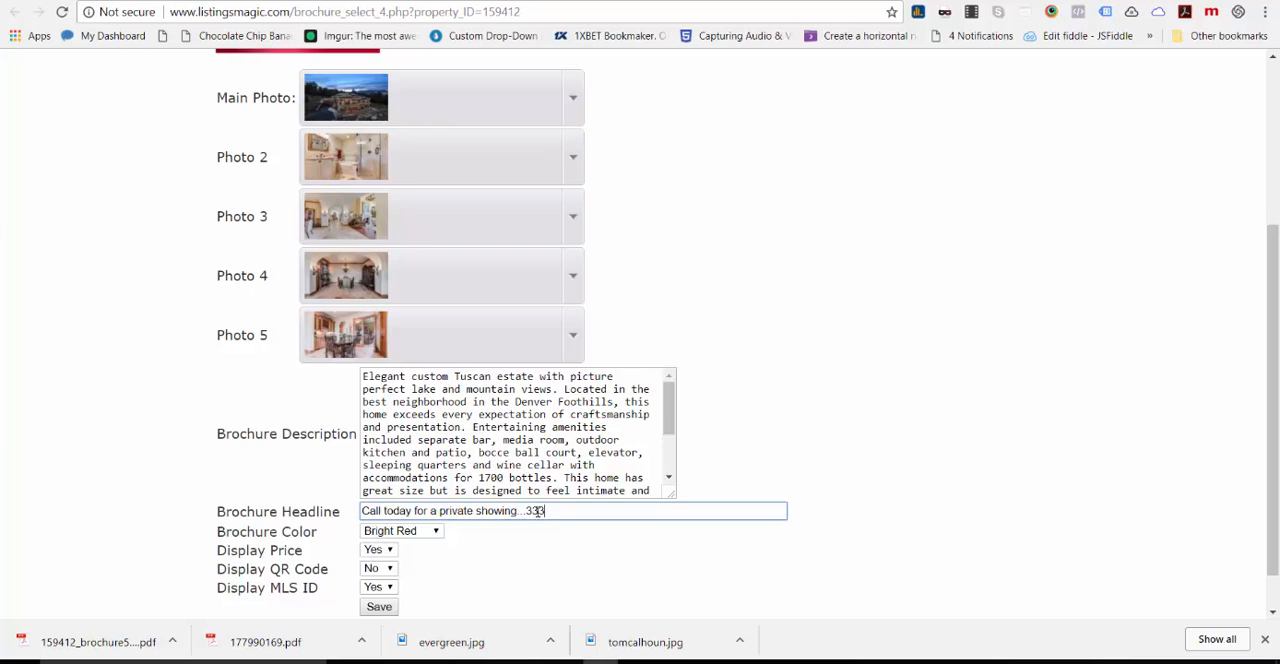
text(-333-3333)
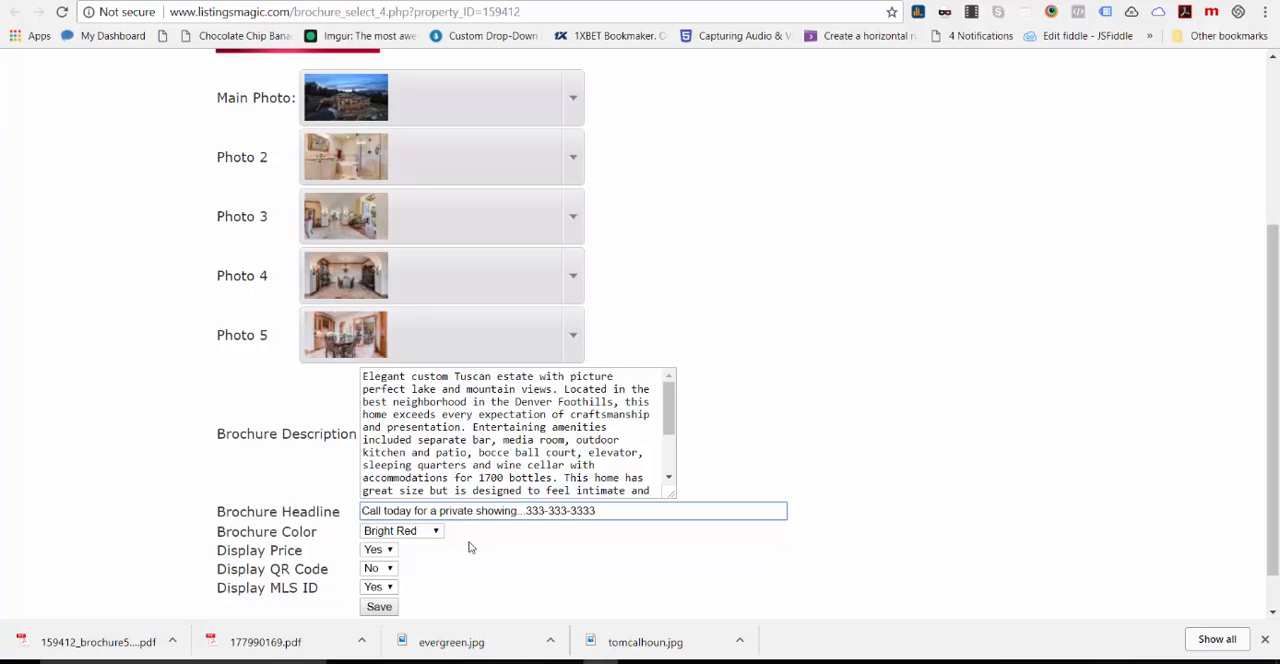
click(400, 530)
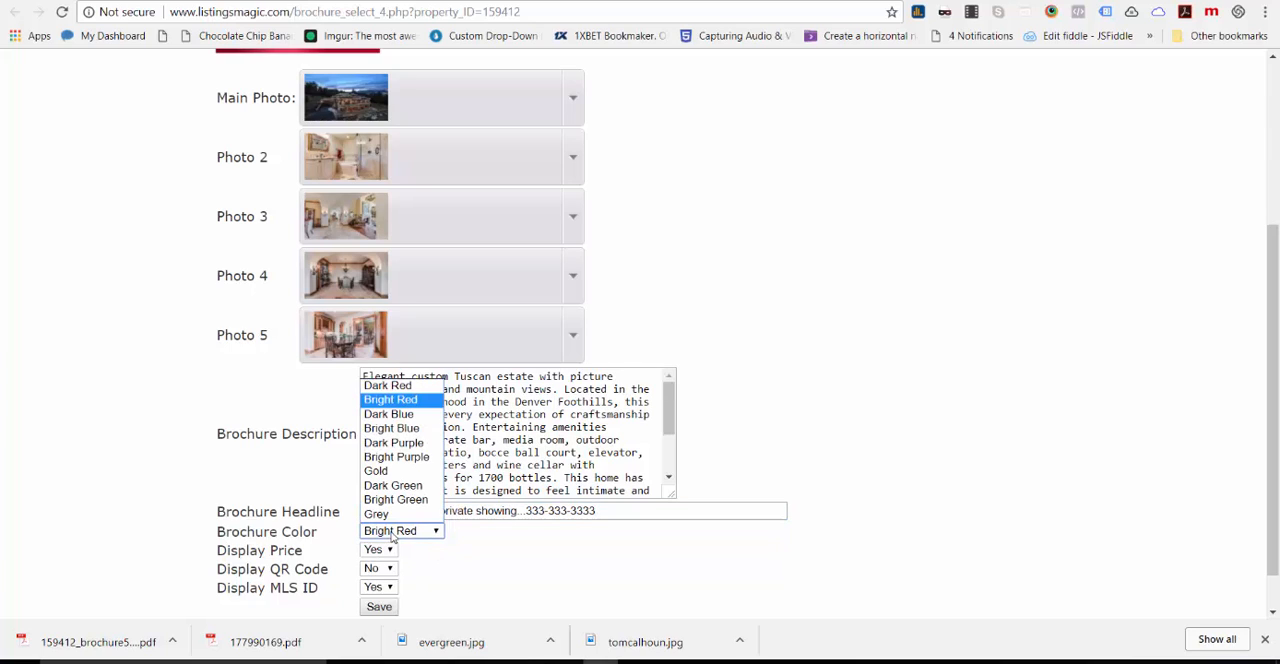
mouse_move(388, 414)
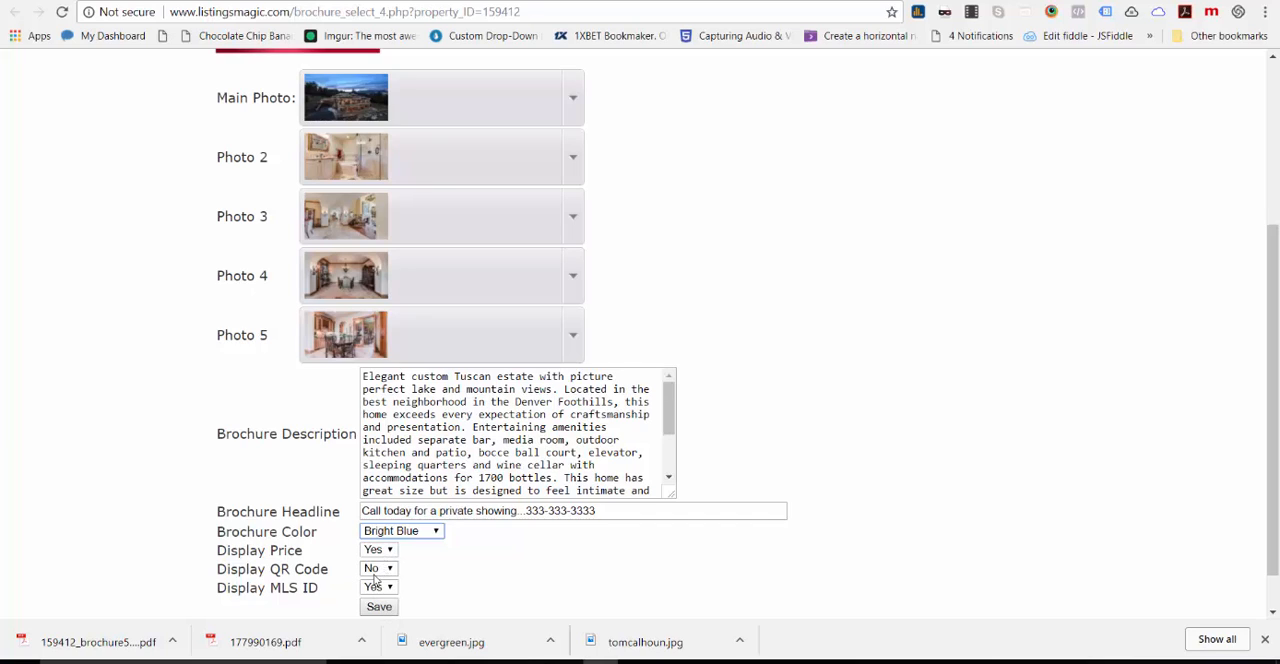
click(378, 568)
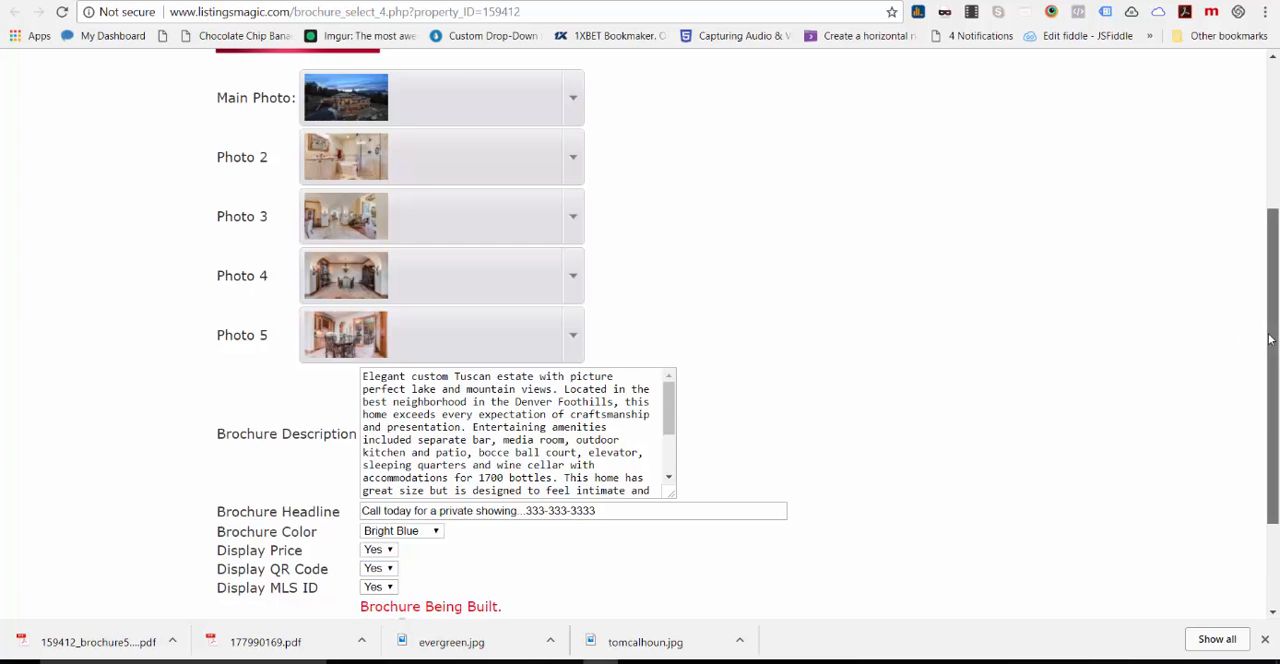
Step: Download the finished template four brochure and review its PDF page
scroll(down, 3)
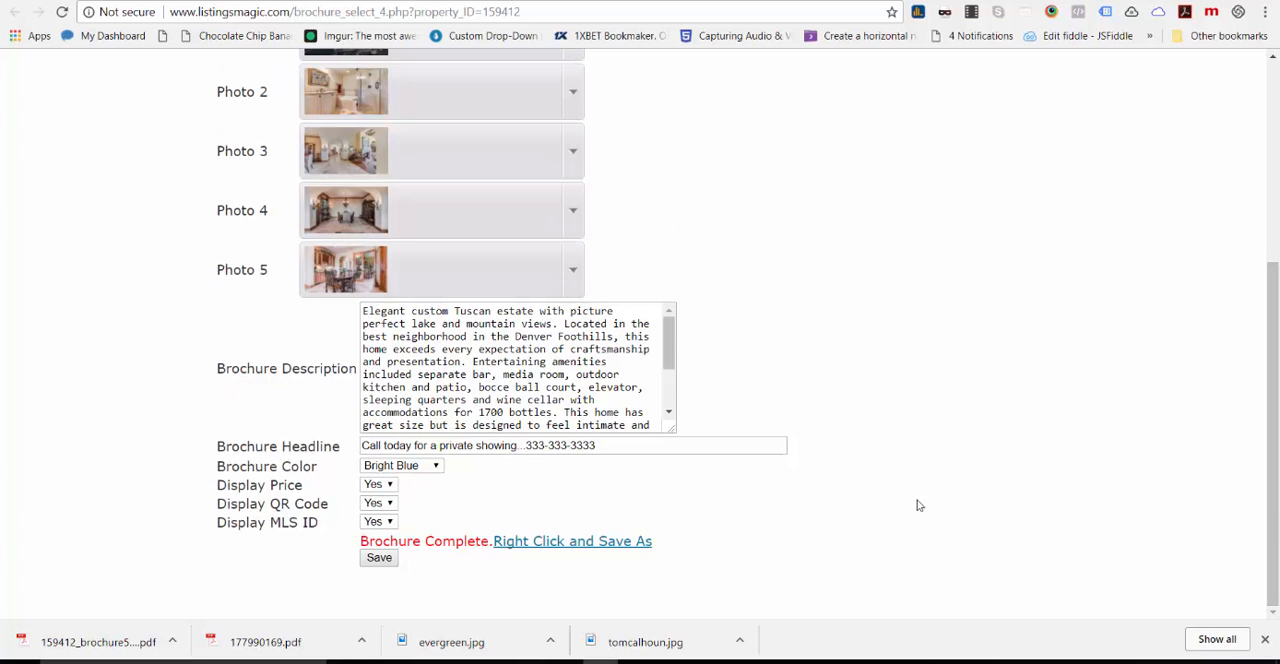
mouse_move(570, 555)
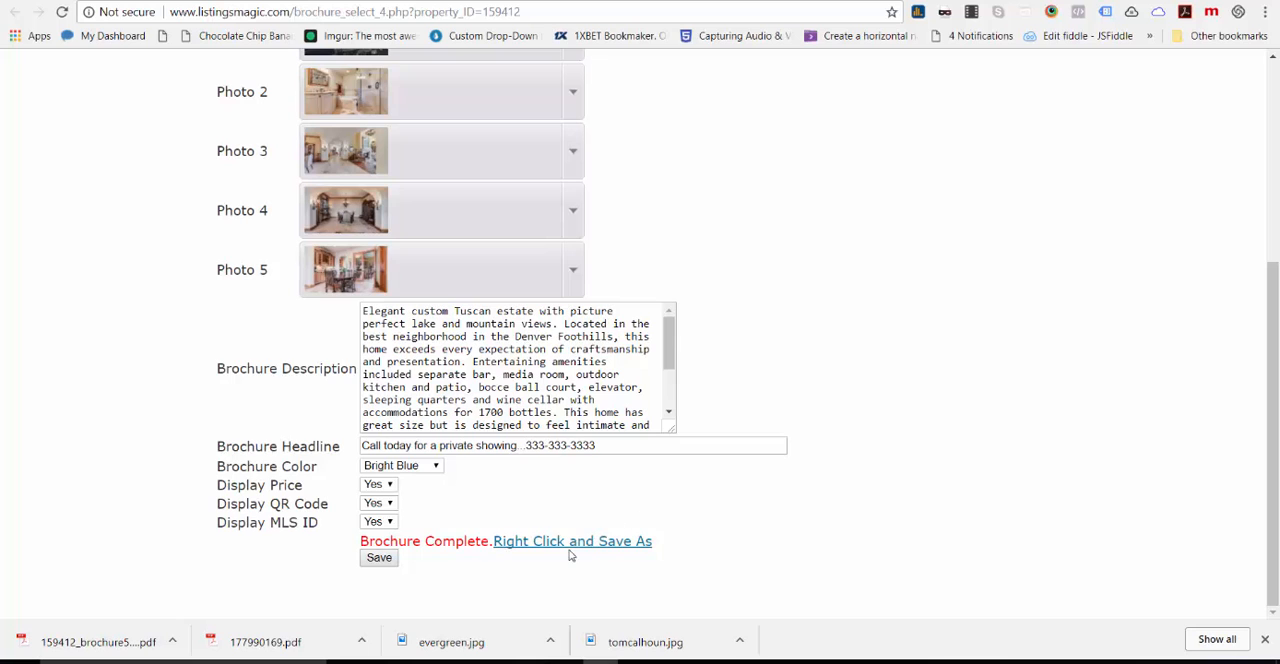
click(572, 541)
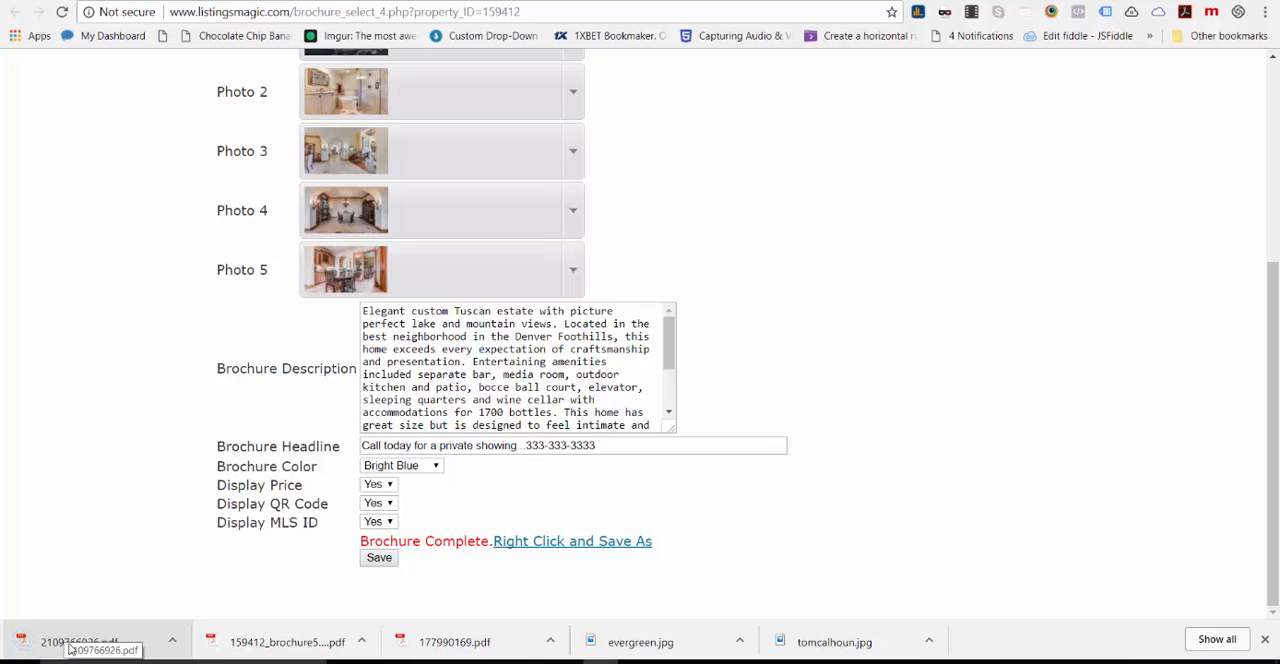
click(85, 642)
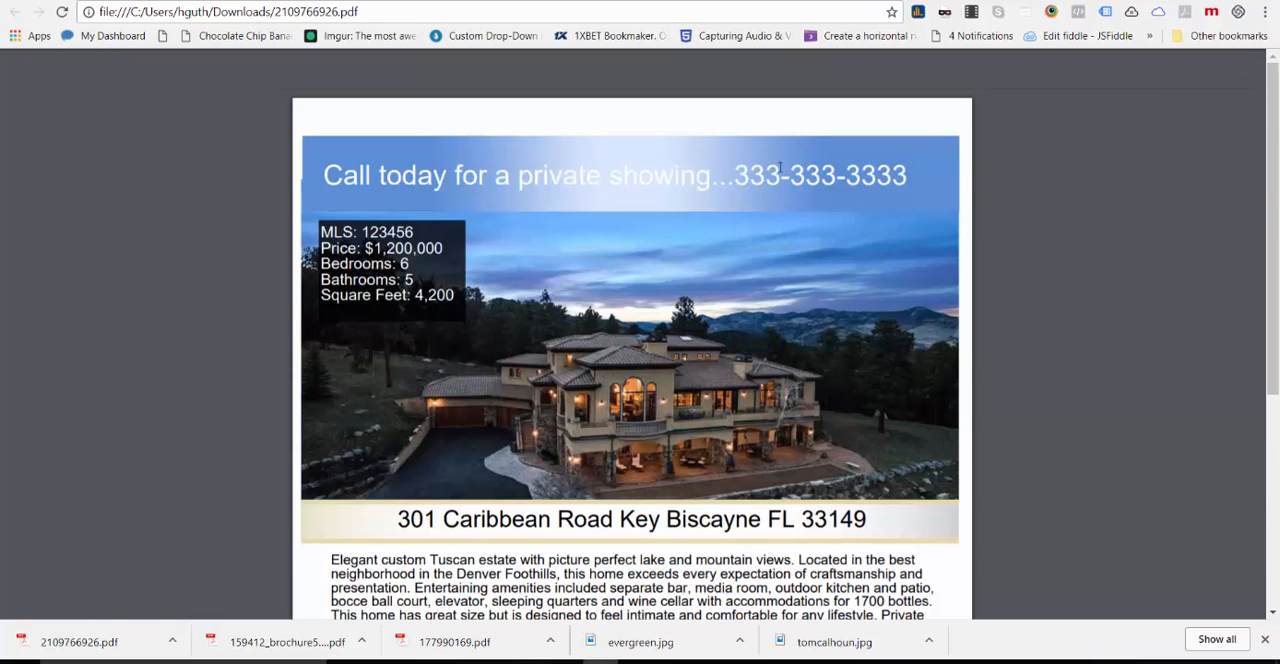
mouse_move(515, 226)
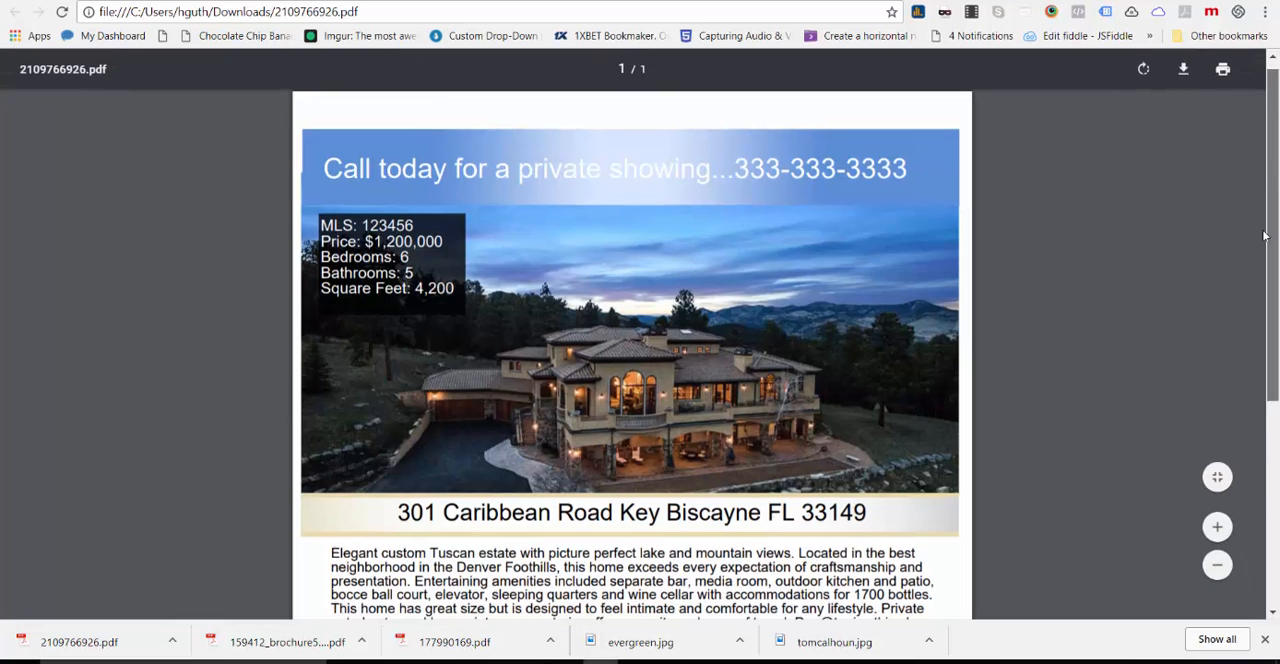
scroll(down, 3)
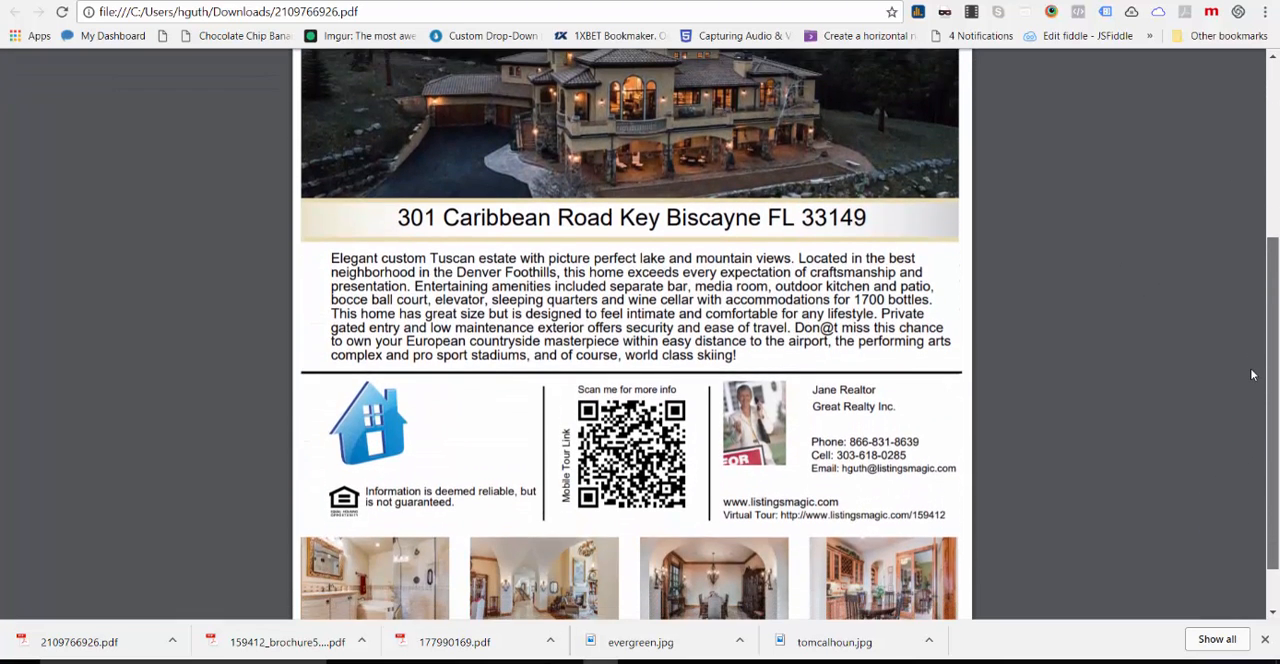
scroll(down, 3)
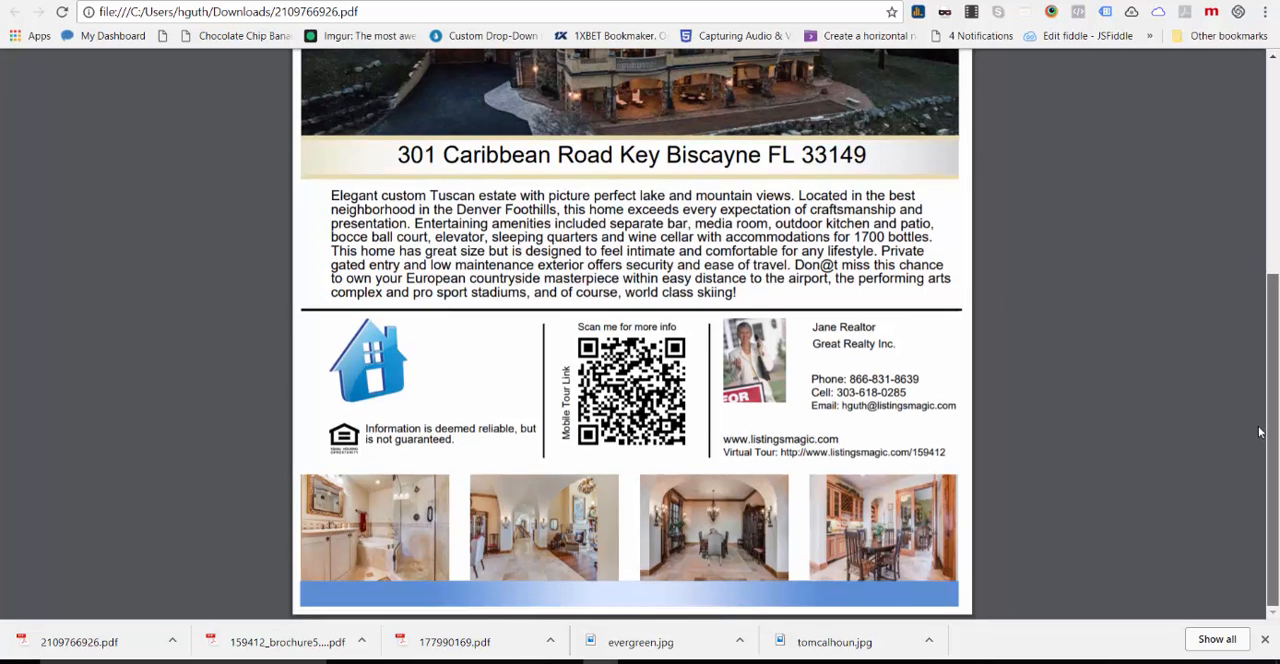
scroll(up, 3)
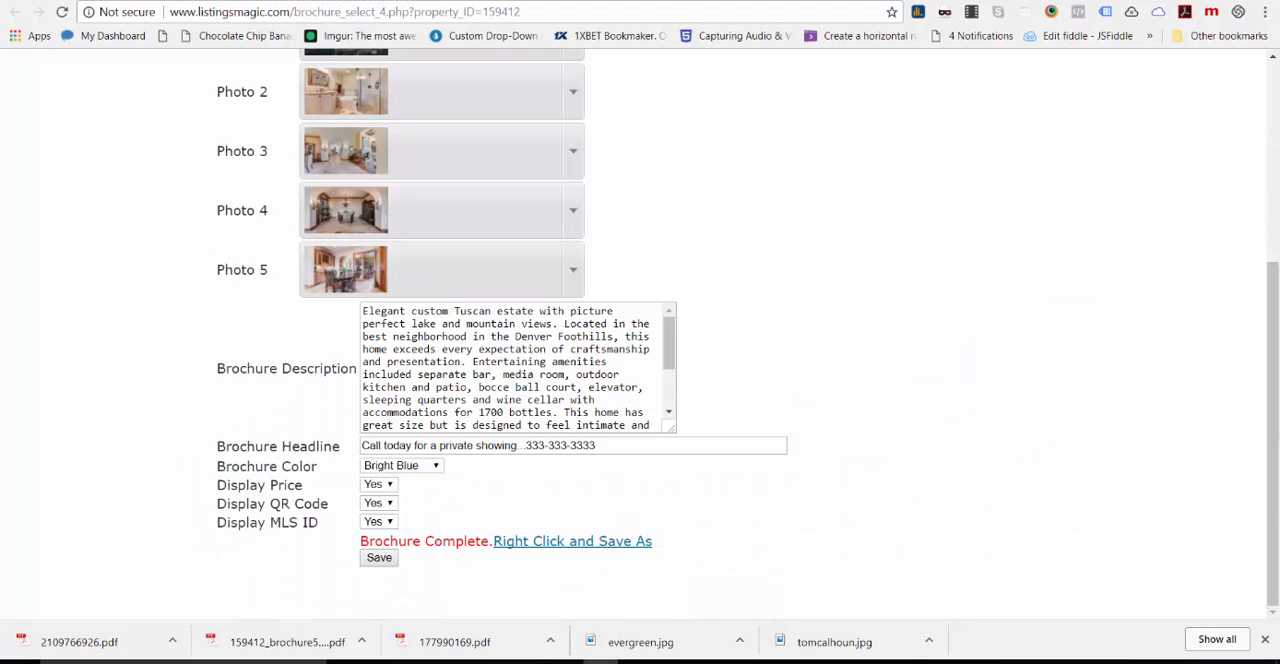
Step: Return to the templates, choose Brochure Template Five, and start cropping its main photo
click(378, 557)
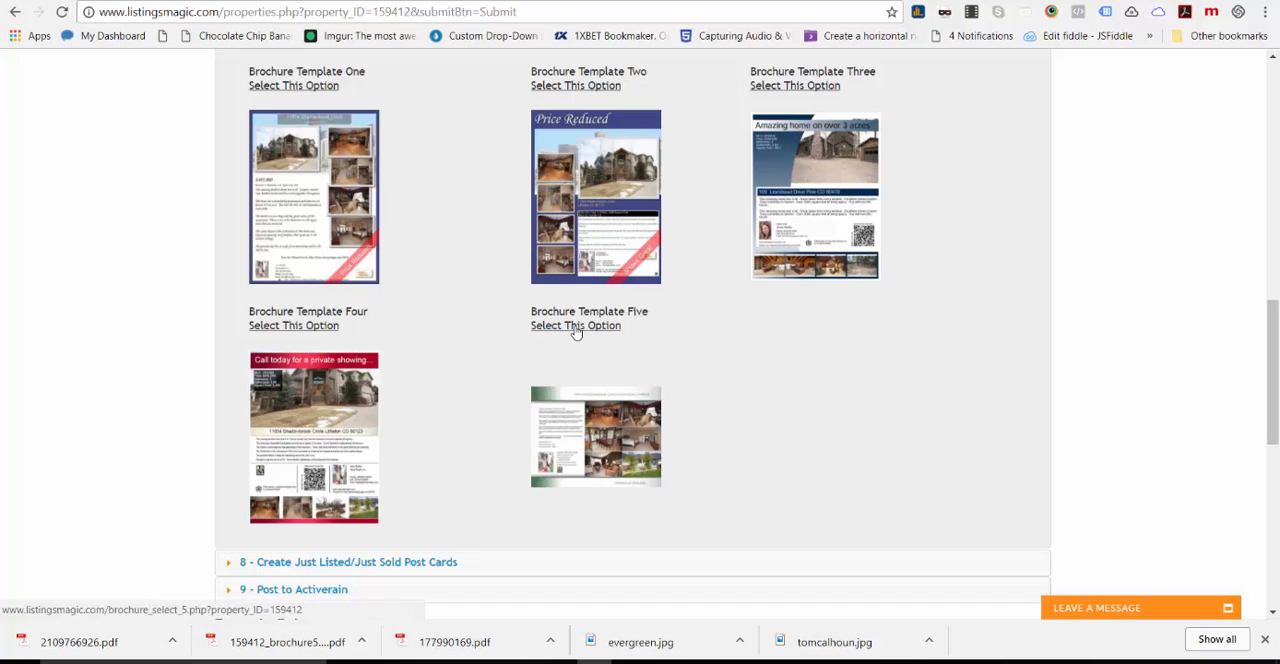
click(575, 325)
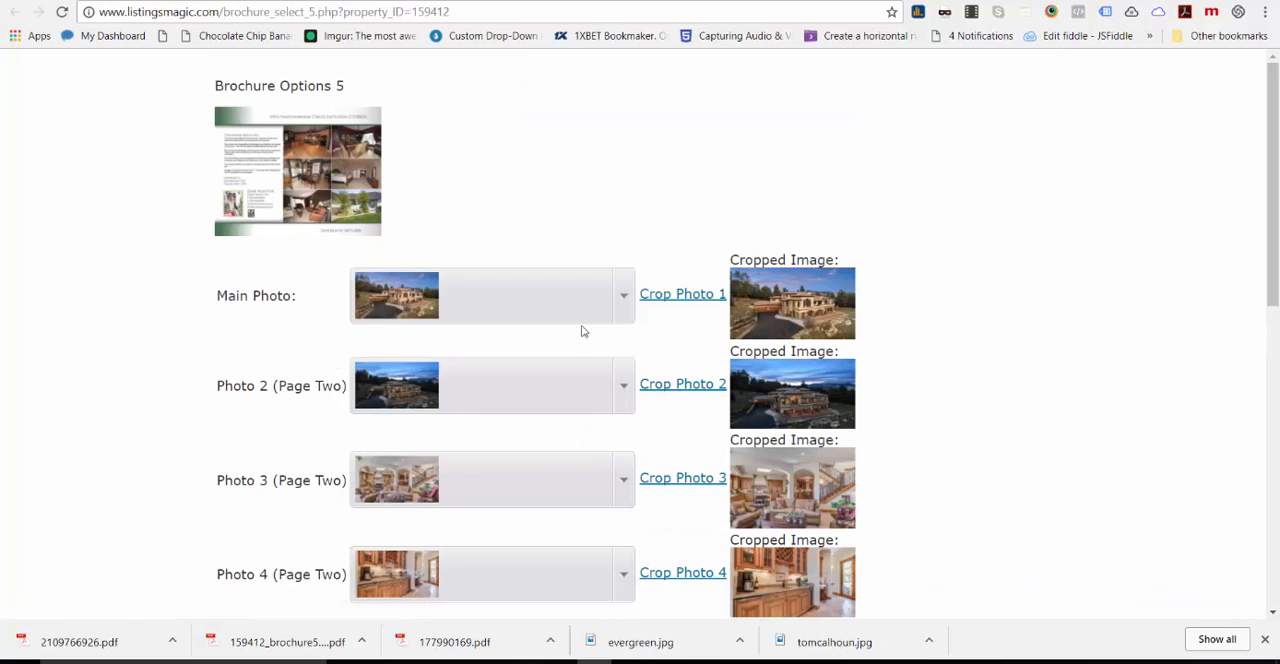
mouse_move(1092, 323)
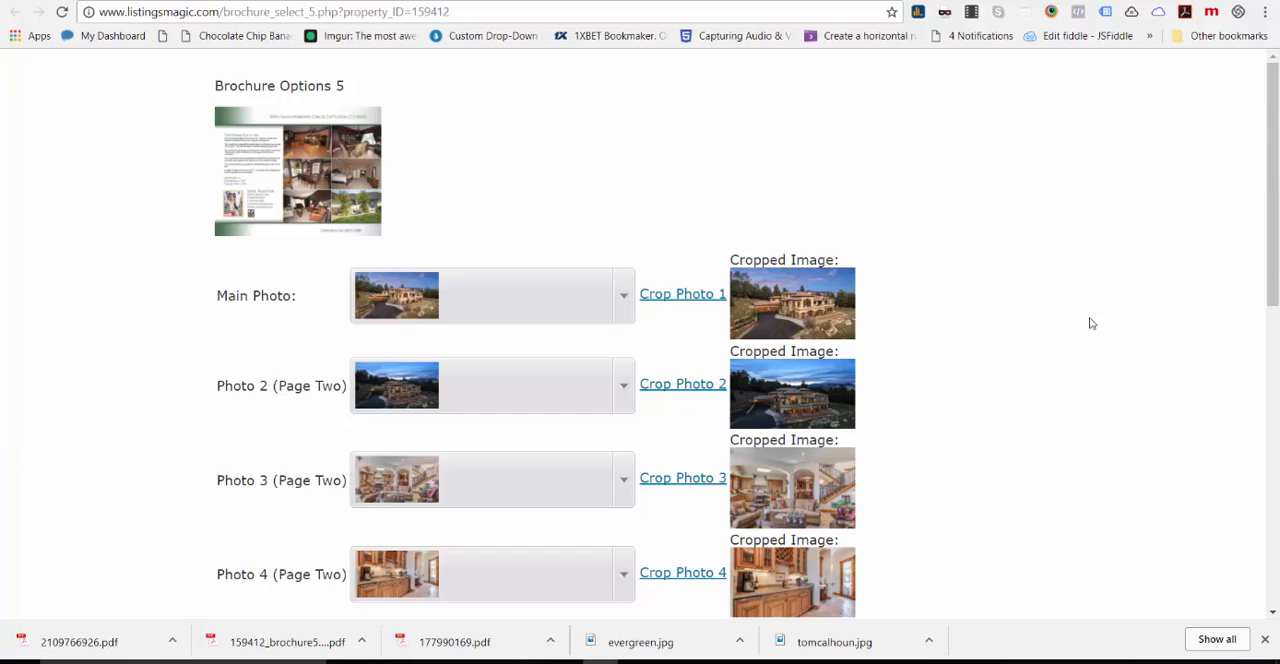
mouse_move(918, 397)
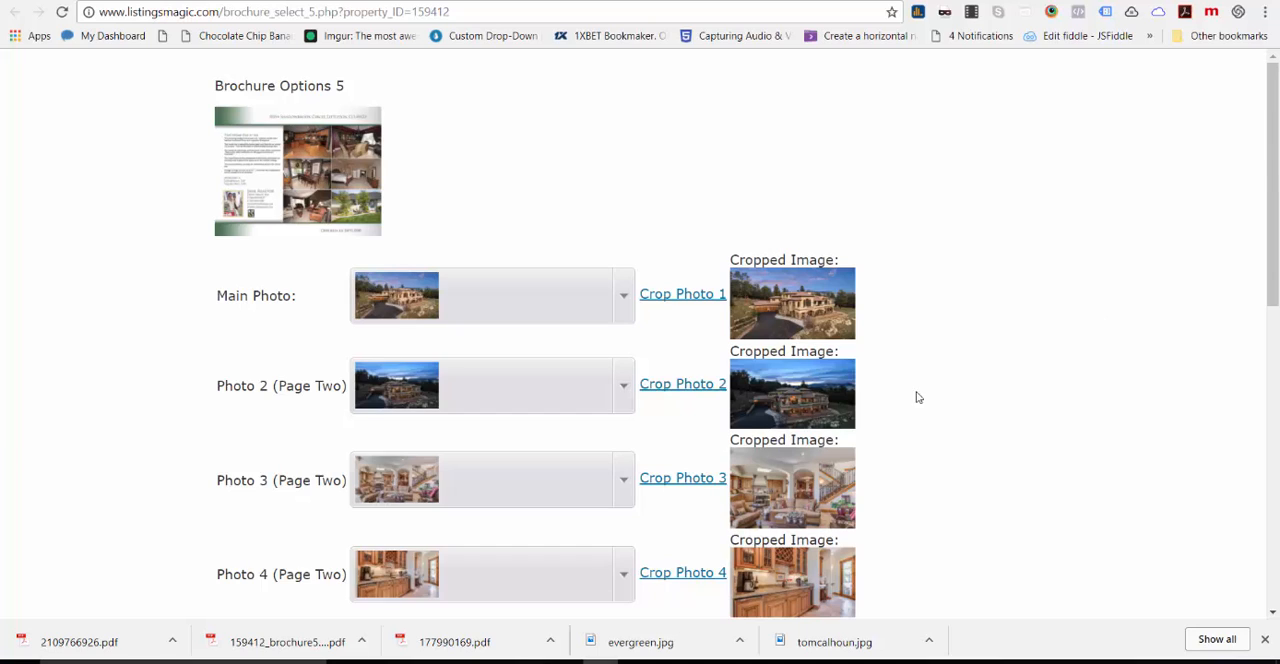
mouse_move(623, 294)
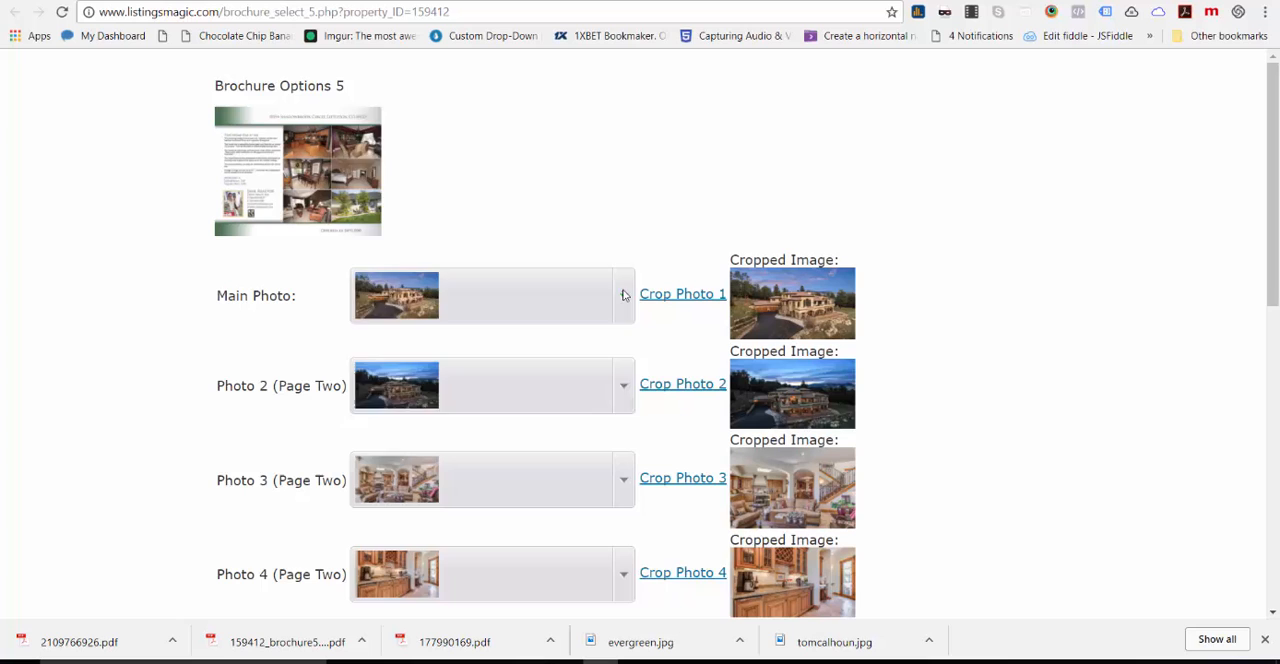
click(622, 295)
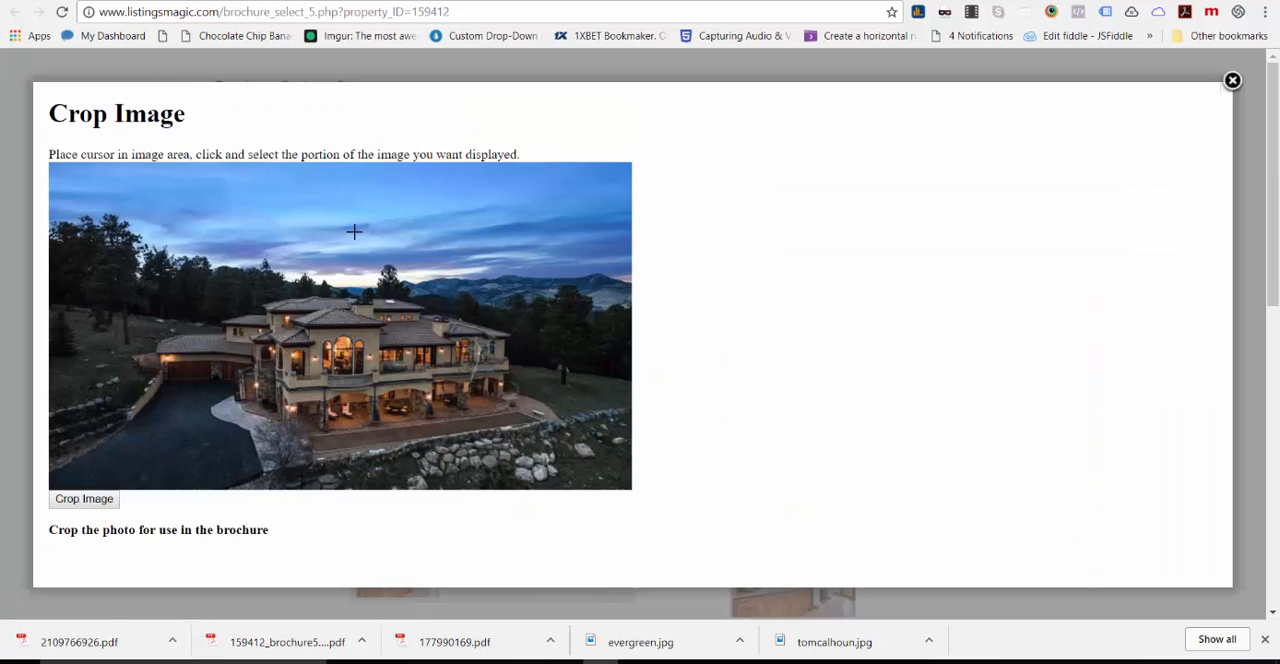
mouse_move(62, 174)
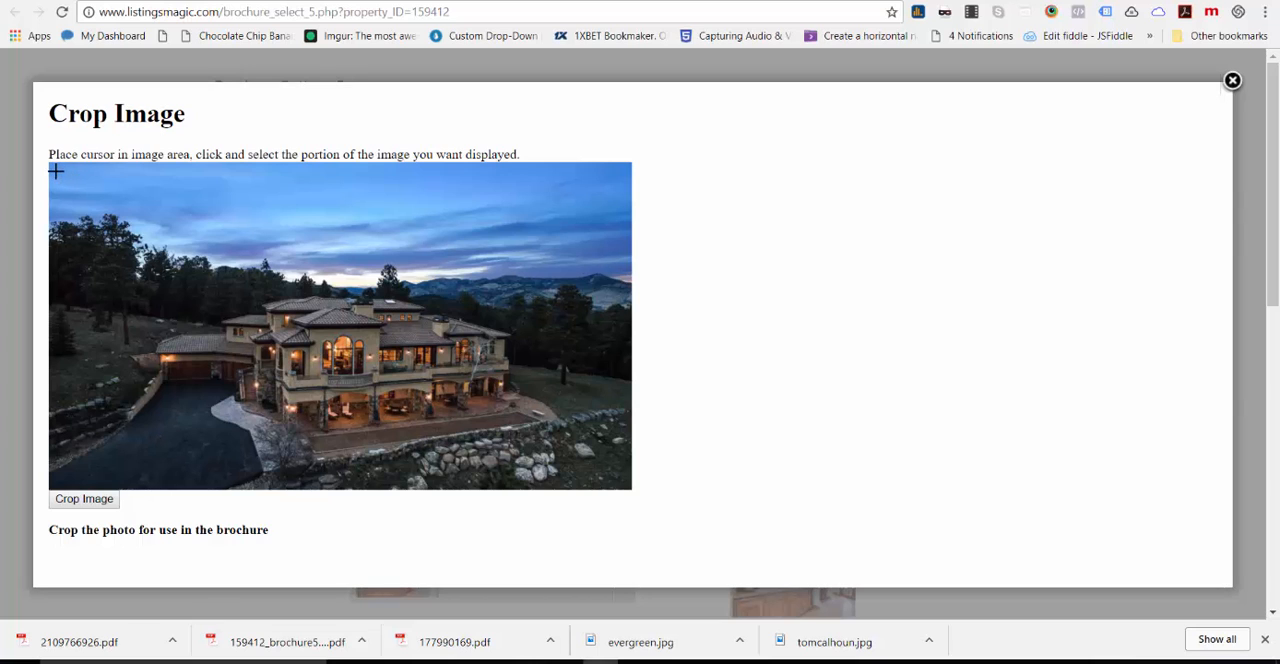
Step: Crop the dusk exterior main photo to a slightly trimmed frame around the house
drag(55, 170, 420, 390)
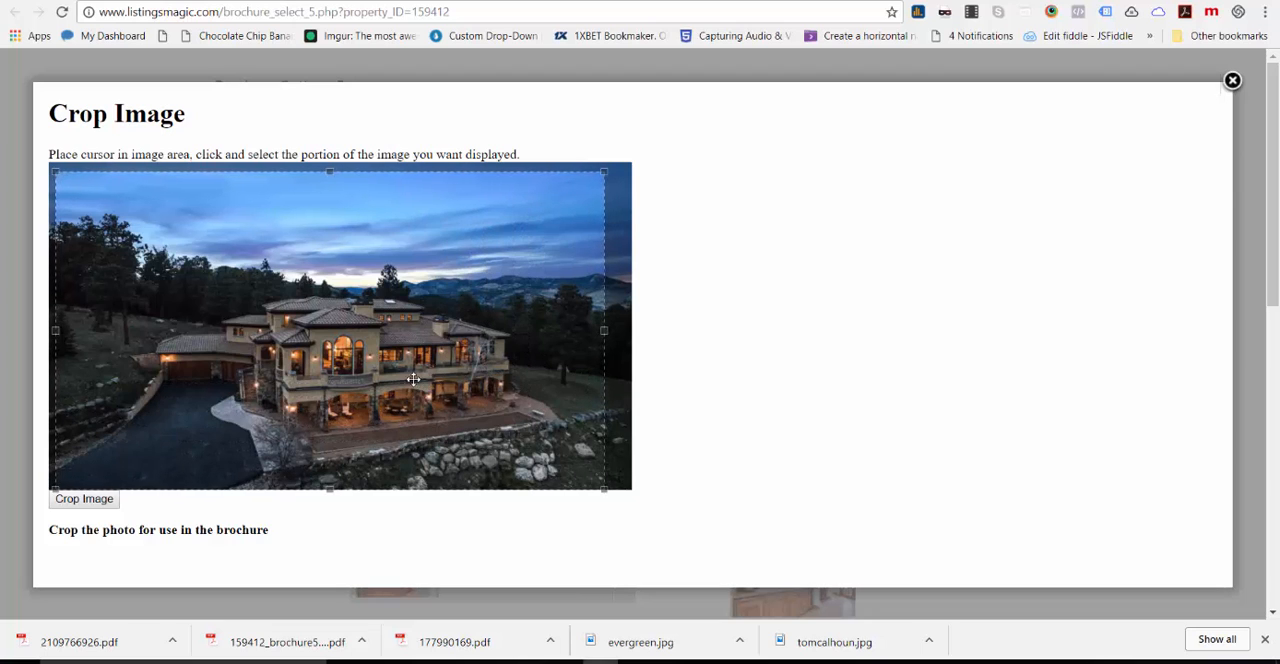
drag(603, 490, 540, 454)
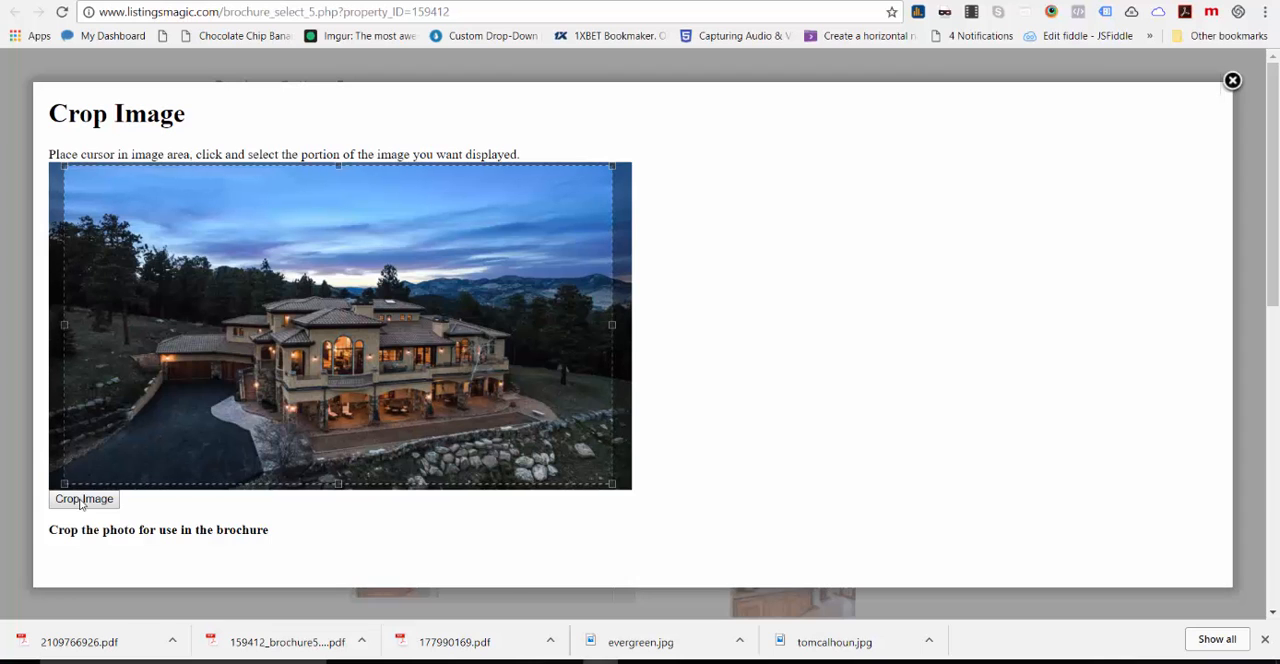
click(1232, 80)
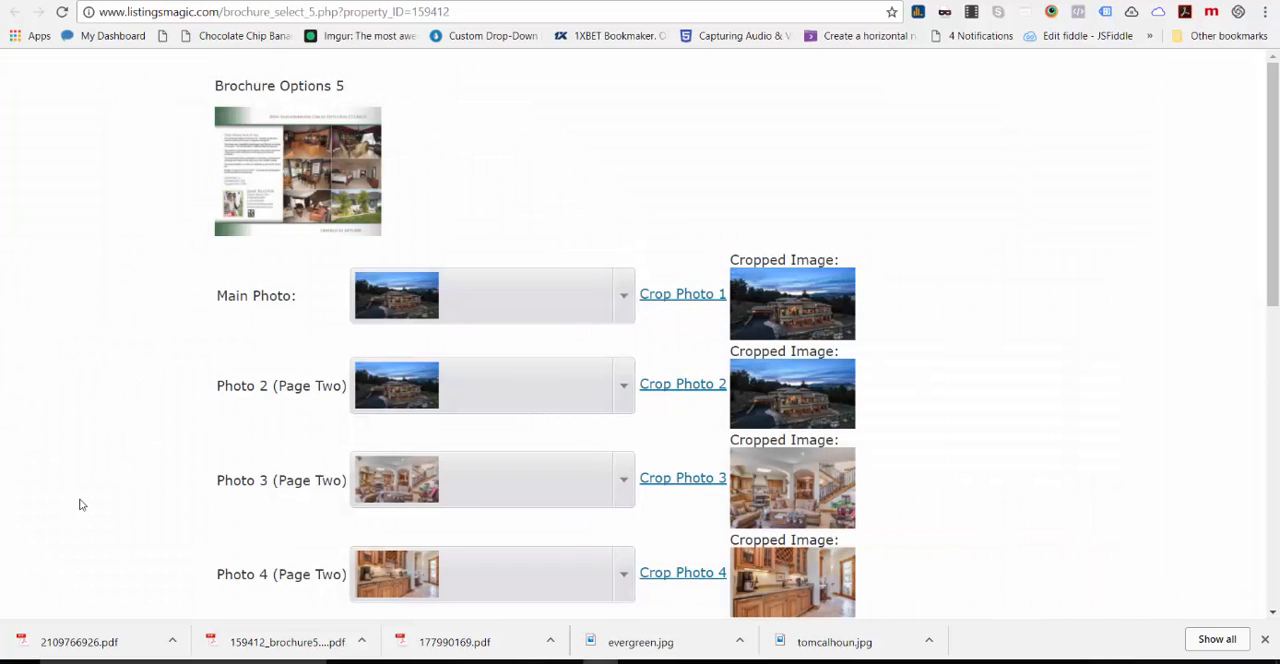
mouse_move(840, 304)
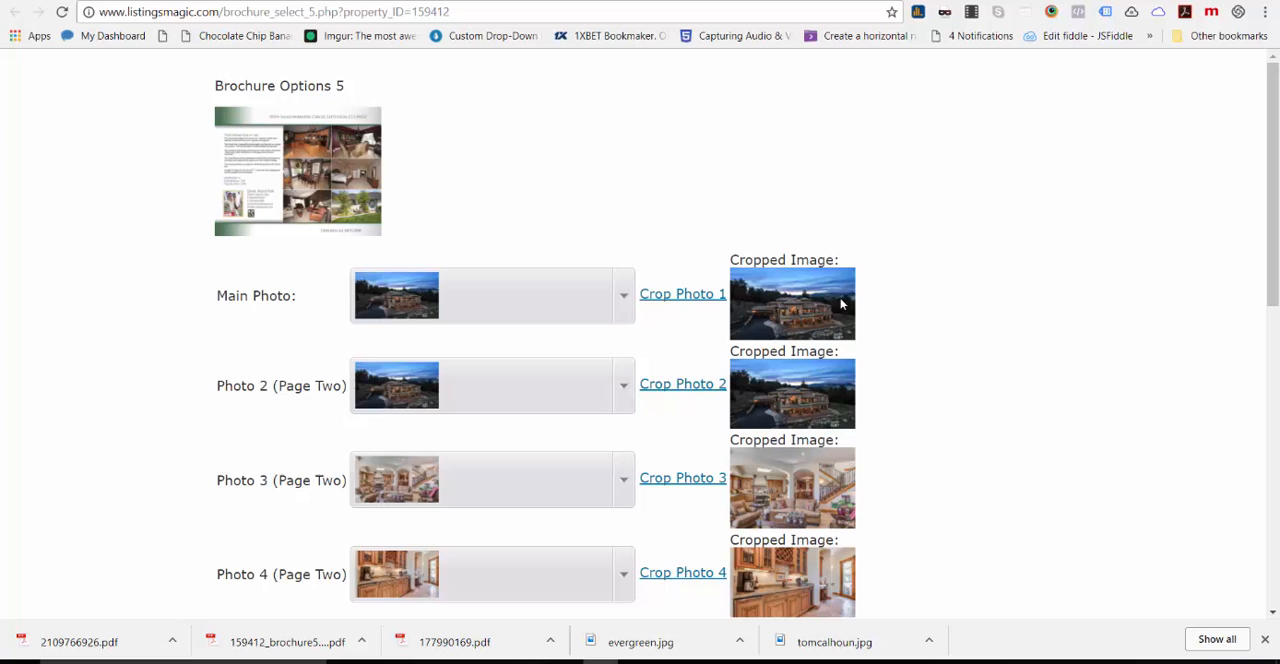
Step: Check the Dark Red template five settings, save the brochure, and open its PDF
scroll(down, 3)
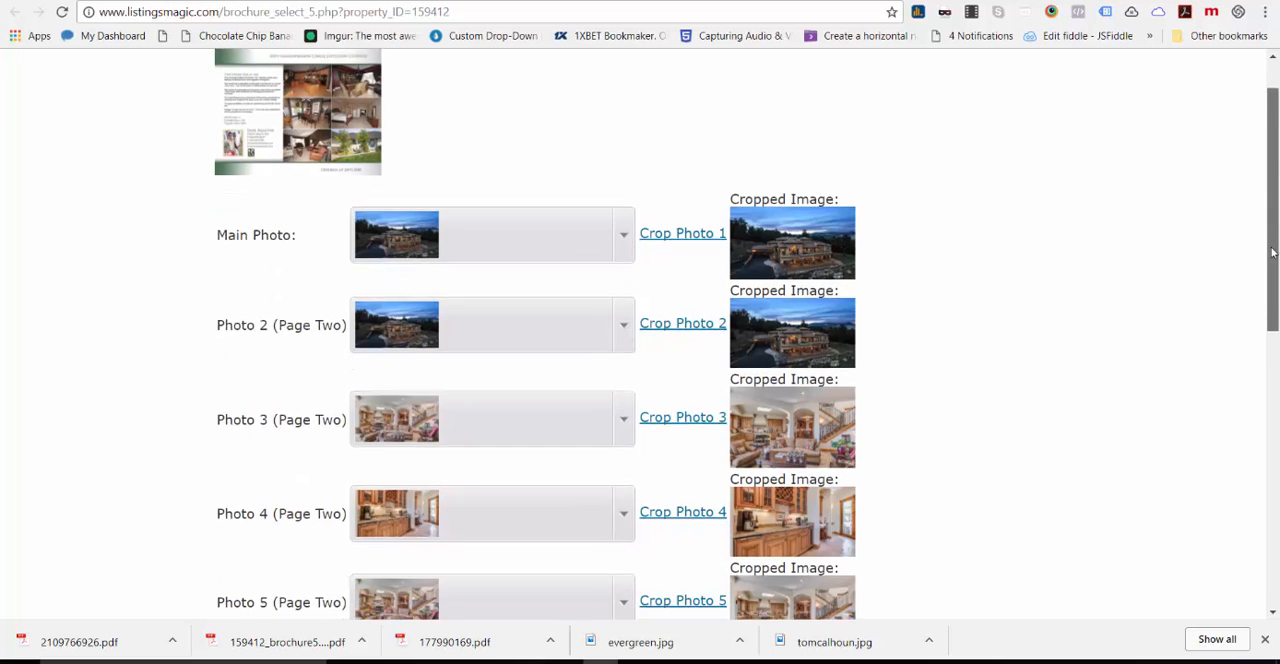
scroll(down, 3)
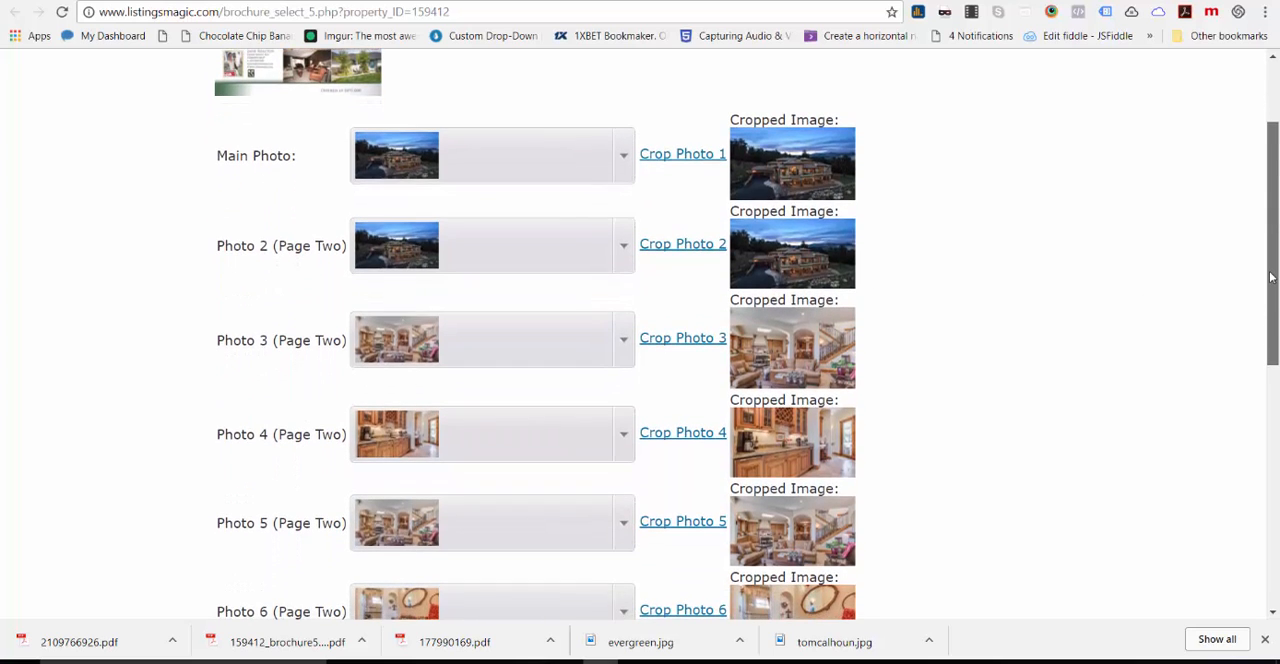
scroll(down, 3)
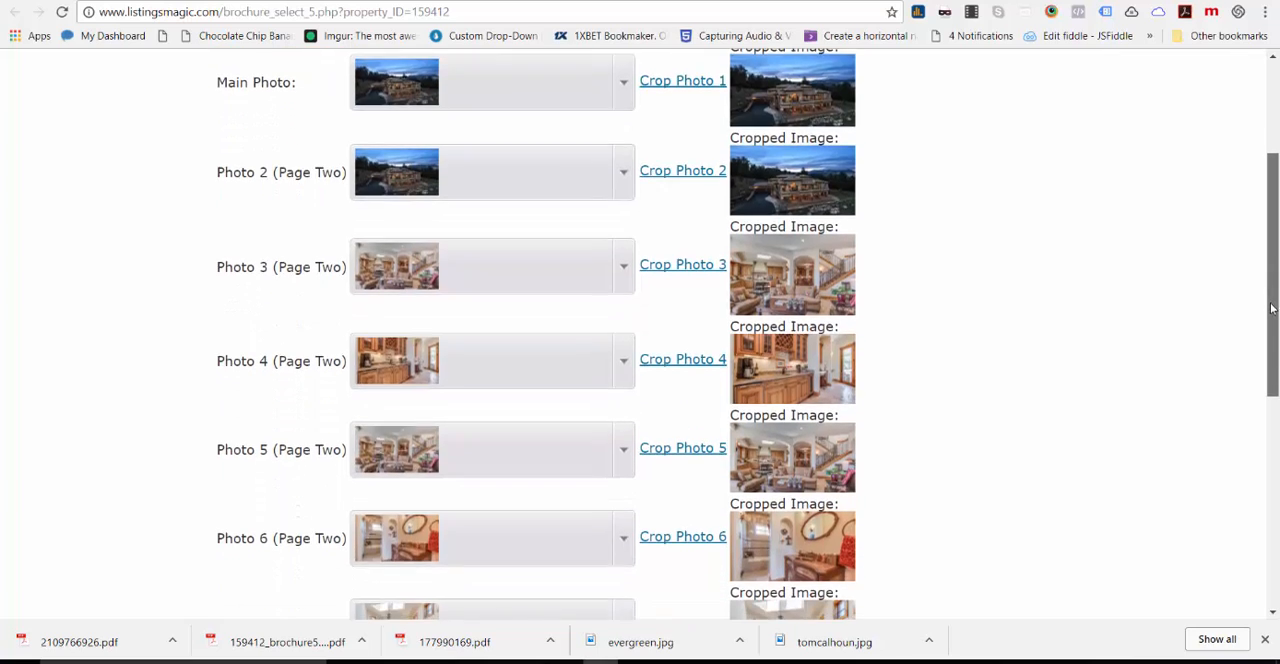
scroll(down, 3)
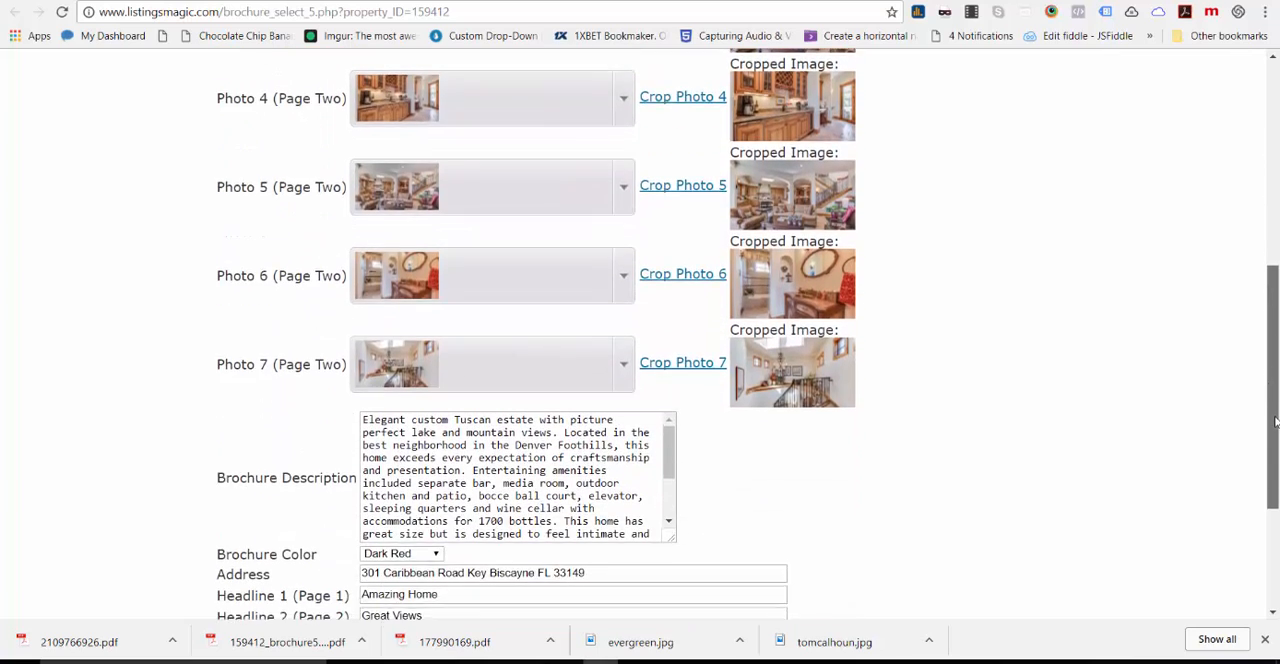
scroll(down, 3)
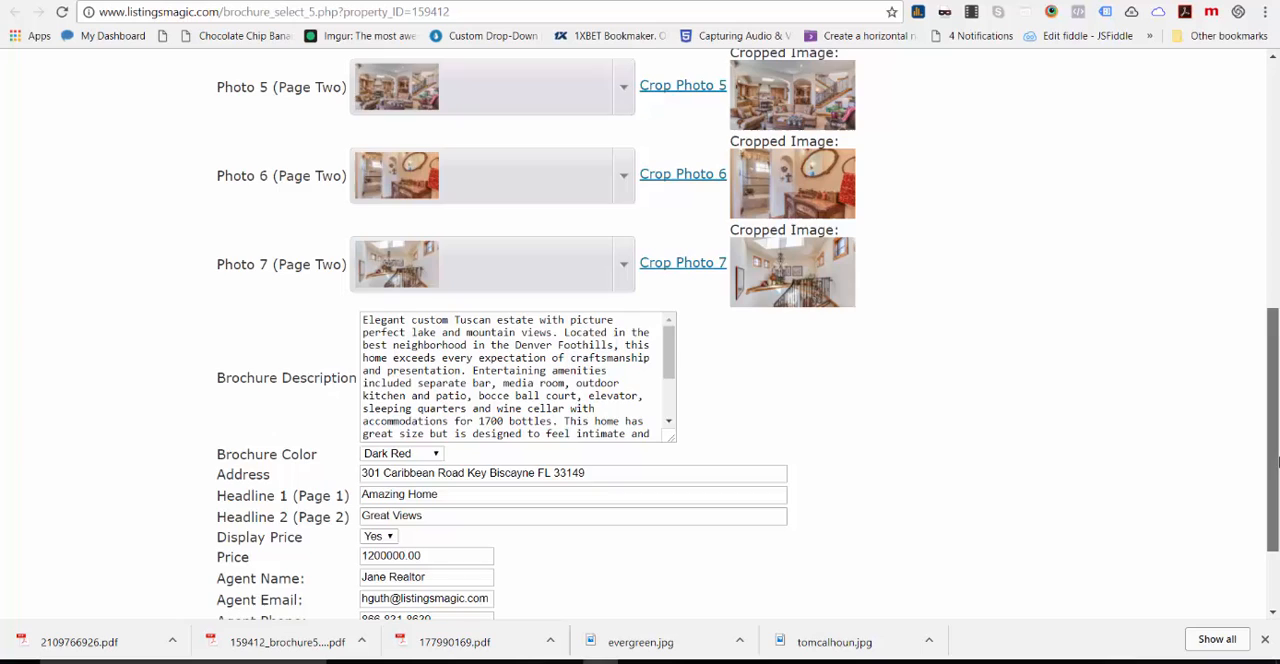
scroll(down, 3)
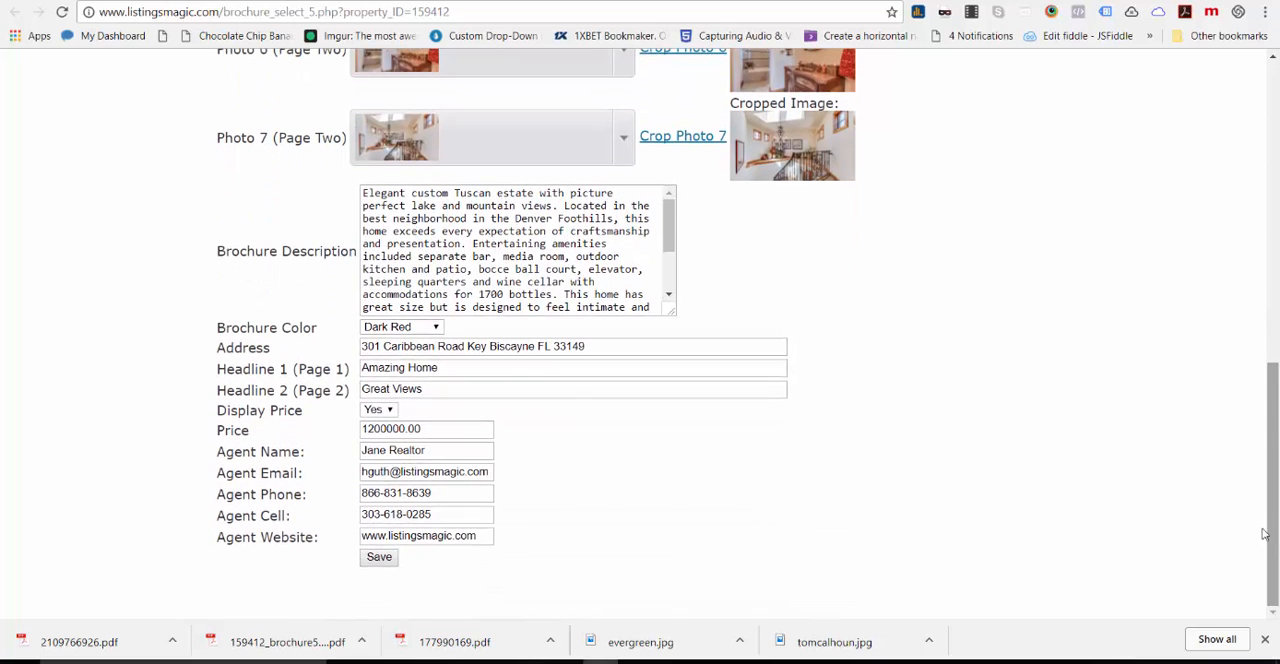
mouse_move(320, 345)
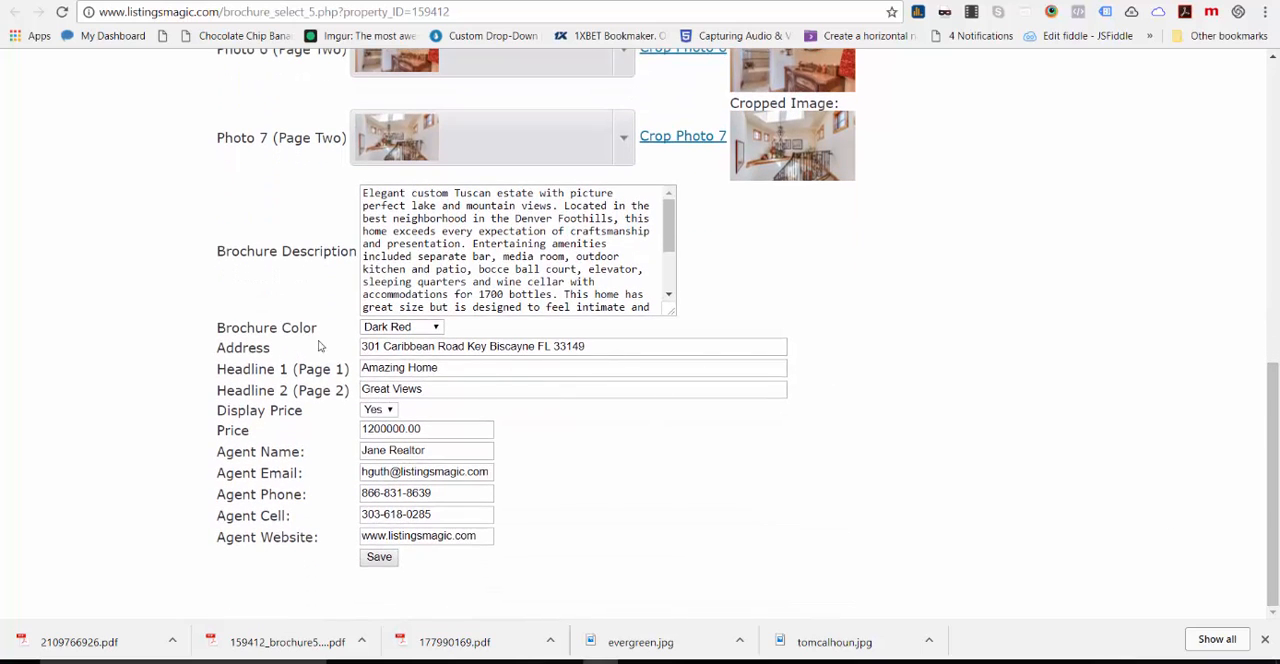
mouse_move(330, 338)
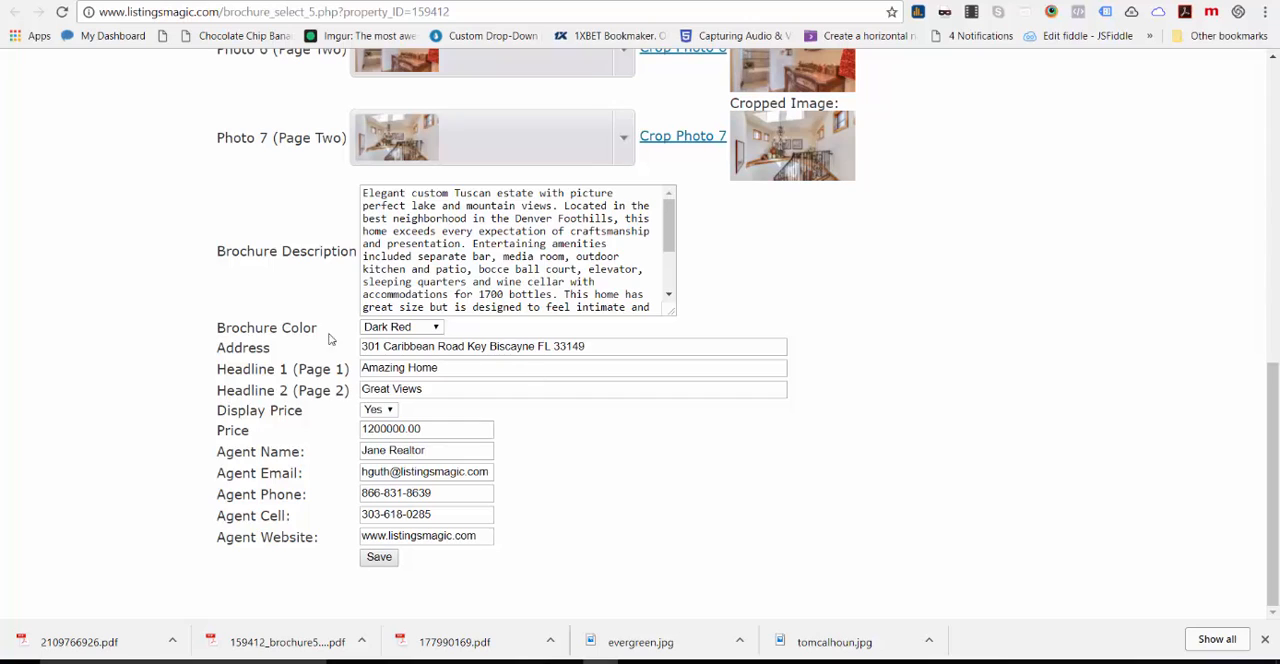
click(379, 557)
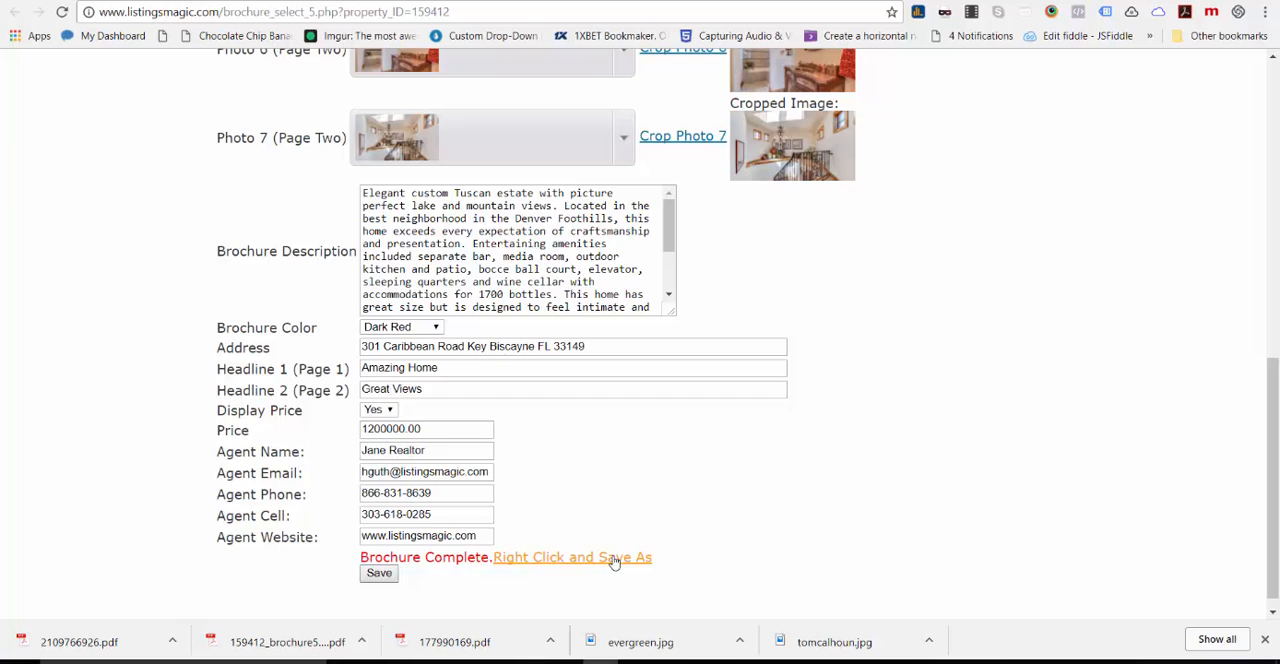
click(572, 557)
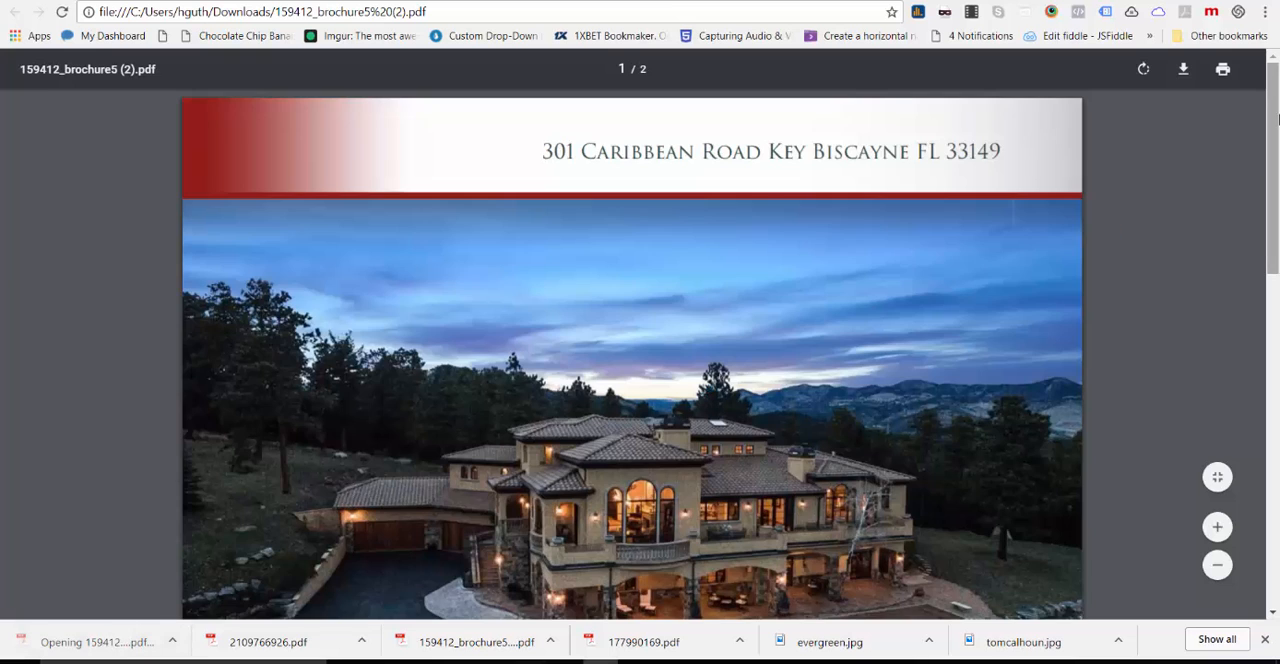
Step: Scroll through both pages of the dark red brochure PDF to review photos and agent details
scroll(down, 3)
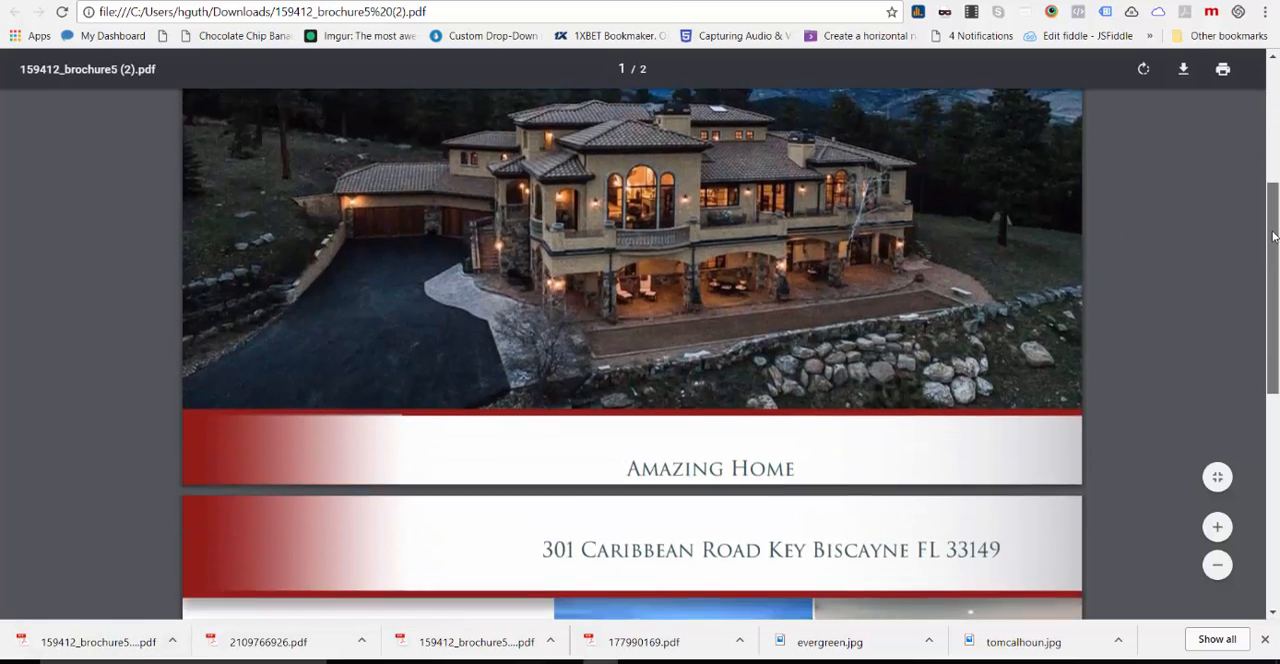
scroll(down, 3)
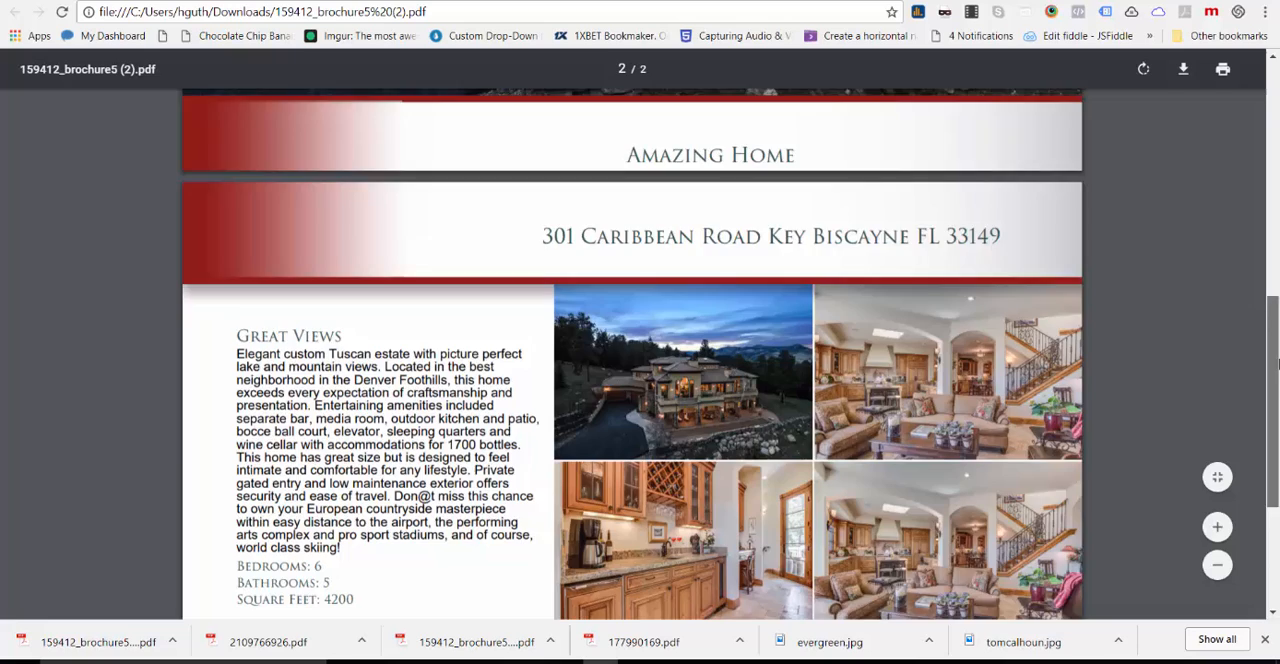
scroll(down, 3)
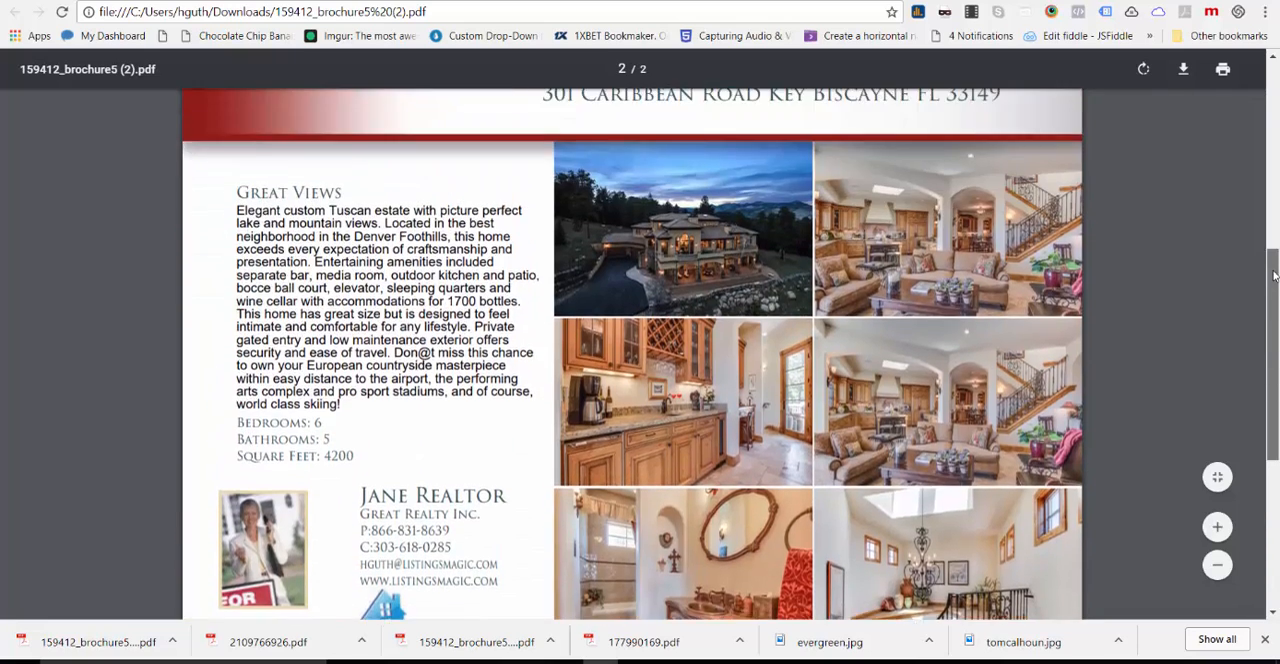
scroll(up, 3)
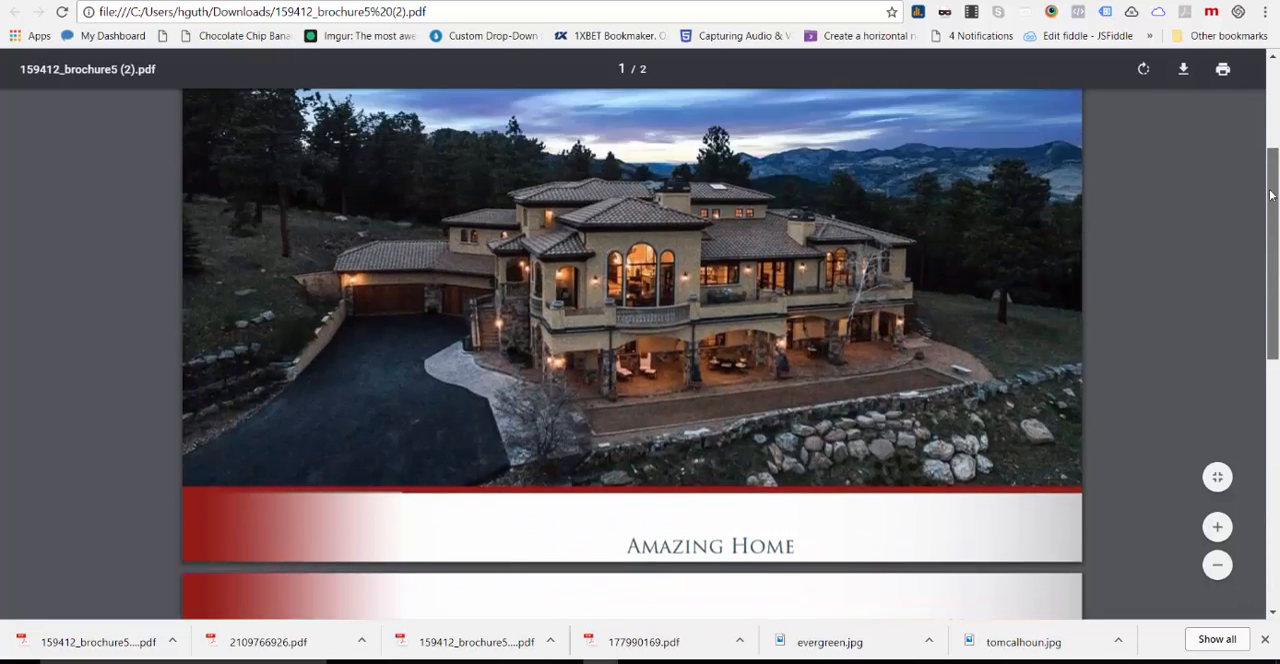
scroll(up, 3)
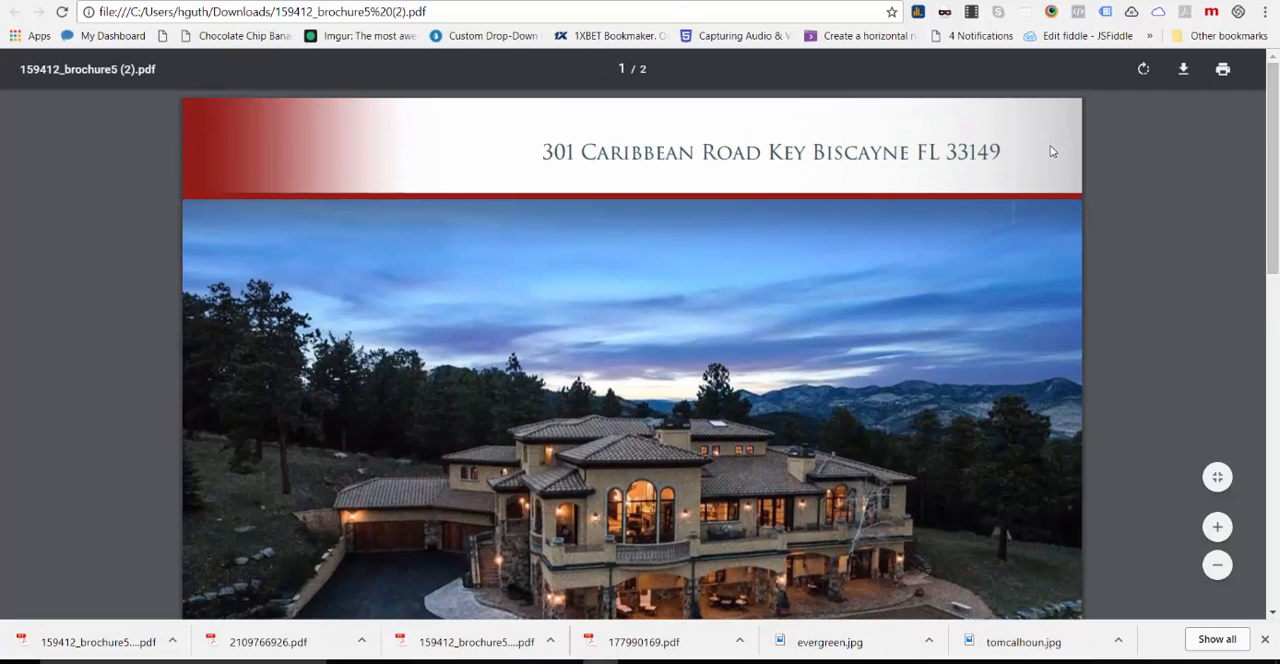
mouse_move(700, 242)
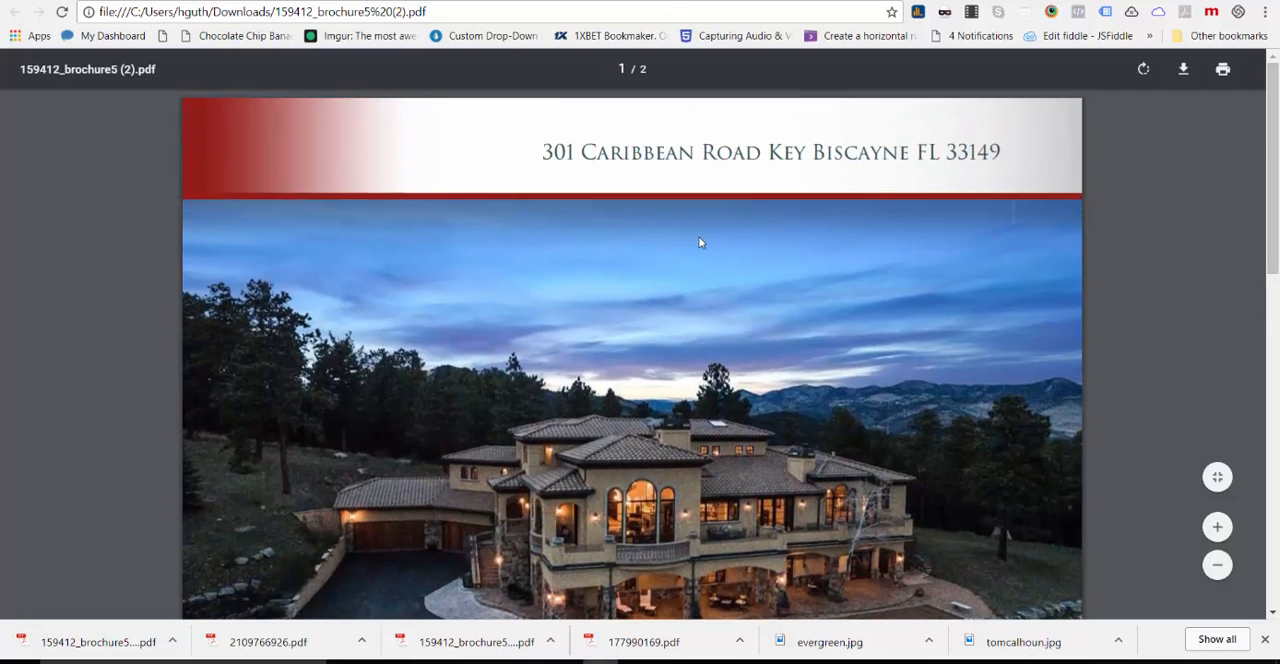